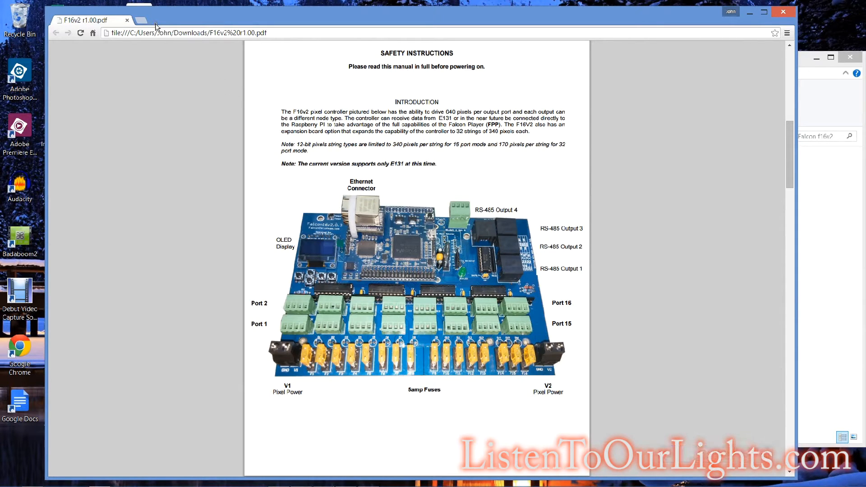
# Step: Open a new Chrome tab to enter the controller address 192.168.1.210
pyautogui.click(144, 21)
pyautogui.write('http://192.168.1.210/')
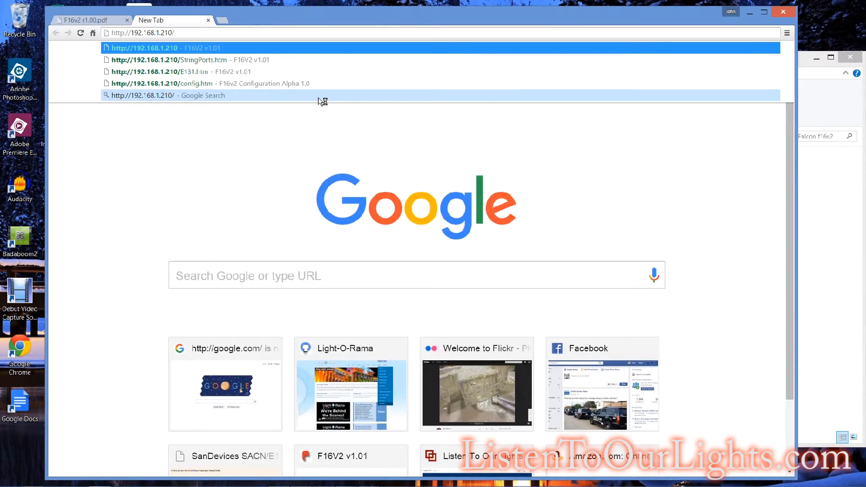
# Step: Load the 192.168.1.210 suggestion to view the controller's Status page
pyautogui.click(162, 48)
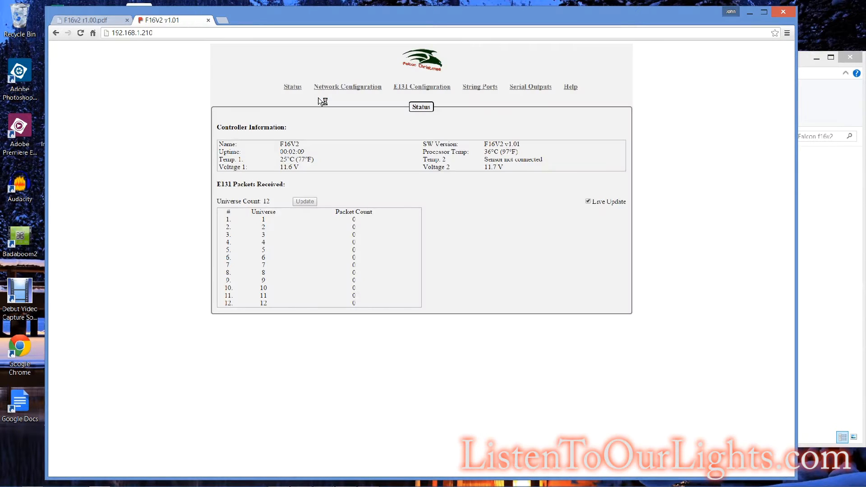
pyautogui.moveTo(490, 255)
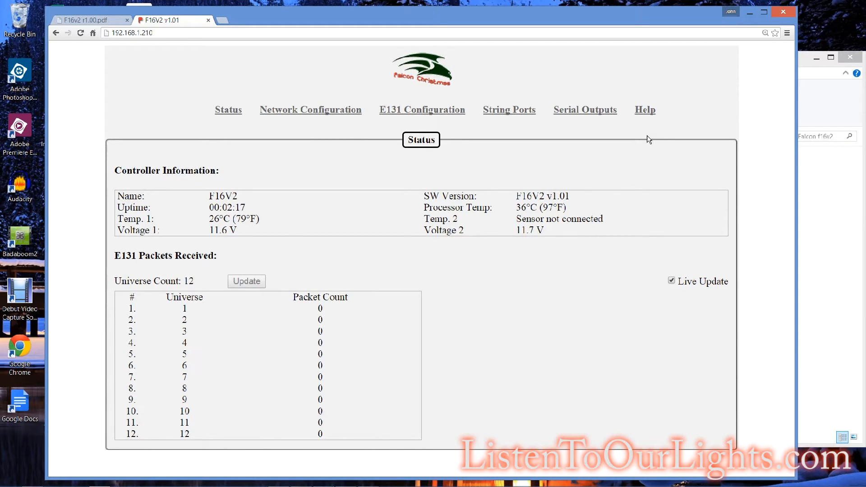
pyautogui.moveTo(344, 204)
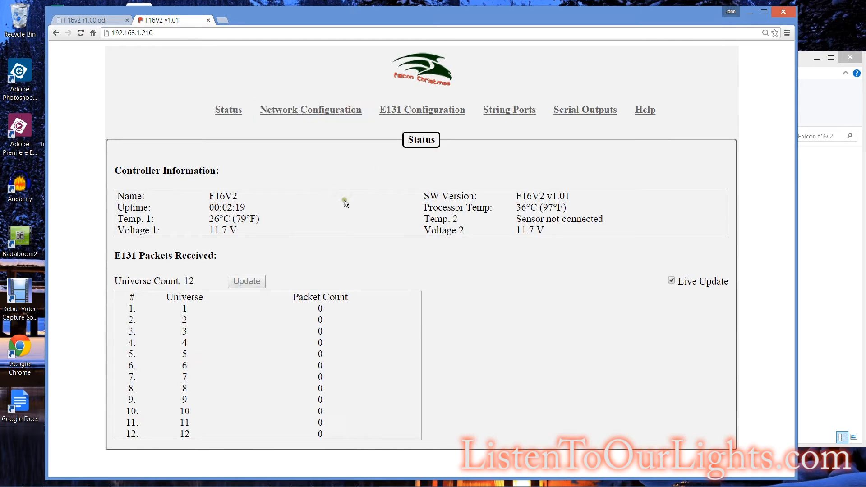
pyautogui.moveTo(240, 197)
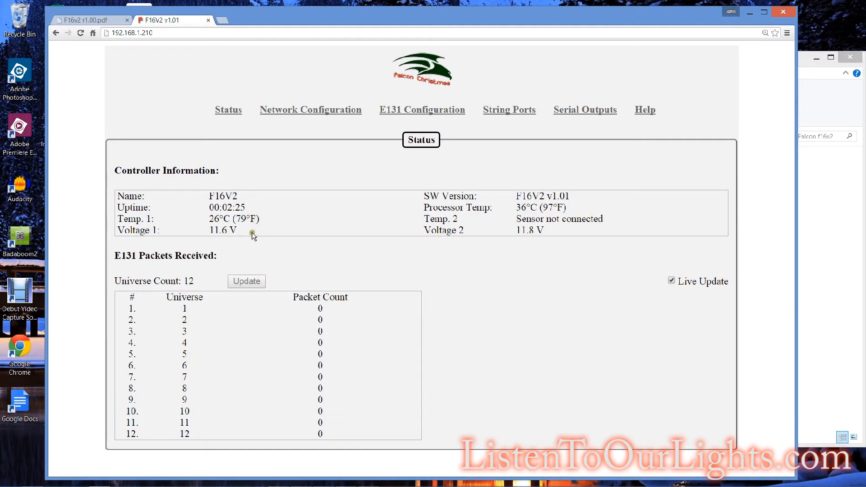
pyautogui.moveTo(498, 224)
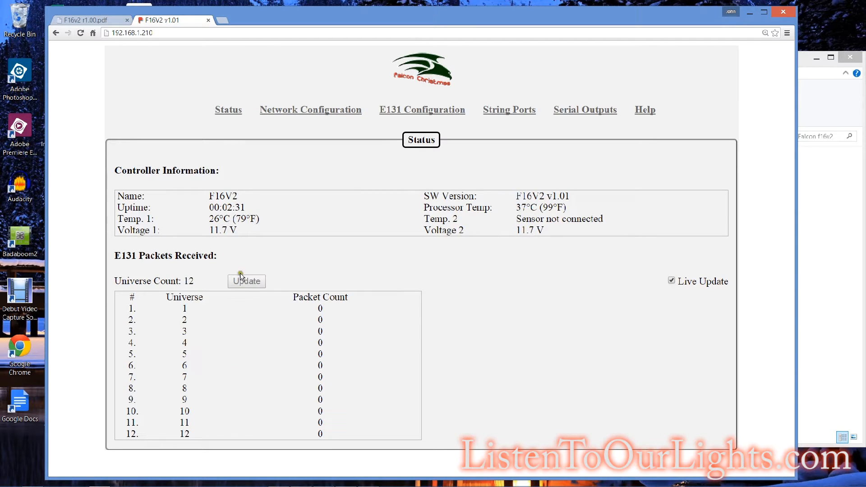
pyautogui.moveTo(204, 283)
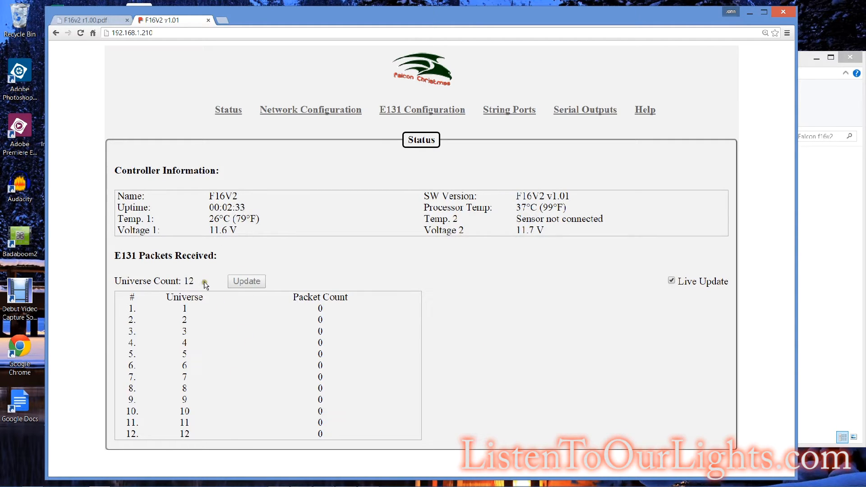
pyautogui.moveTo(283, 242)
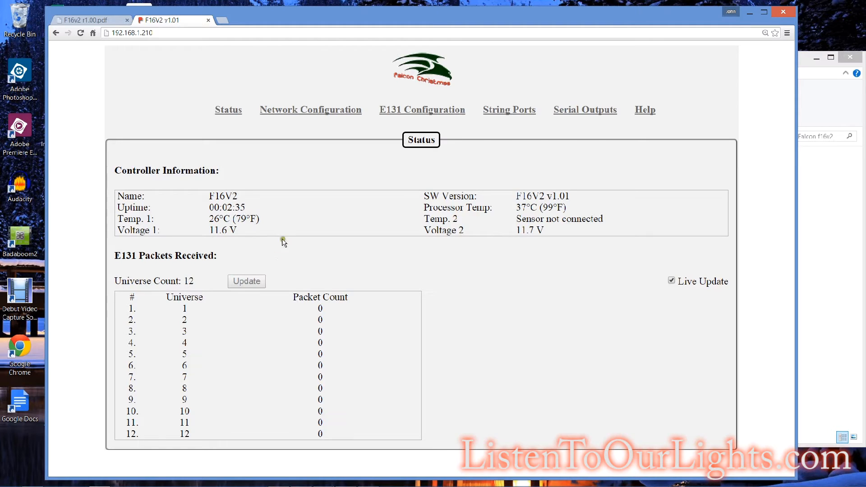
pyautogui.moveTo(311, 112)
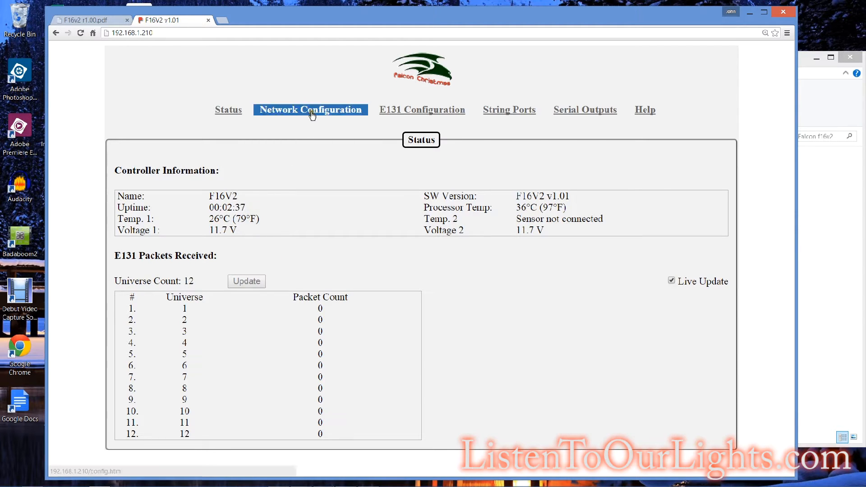
# Step: Change the host name to 'F16V2 Sweetbaby1' in Network Configuration
pyautogui.click(310, 110)
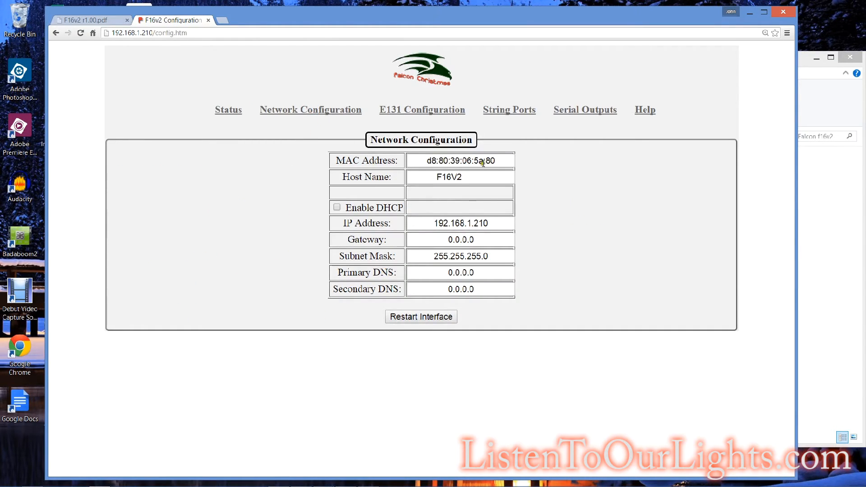
pyautogui.click(483, 161)
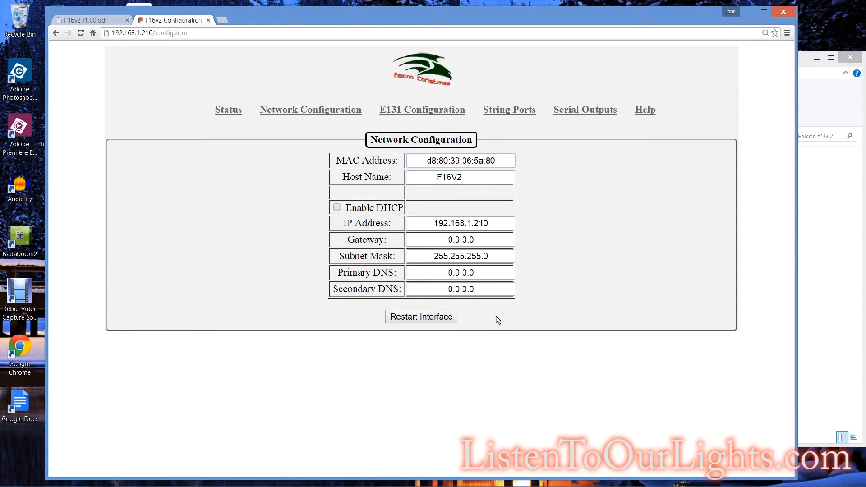
pyautogui.moveTo(502, 225)
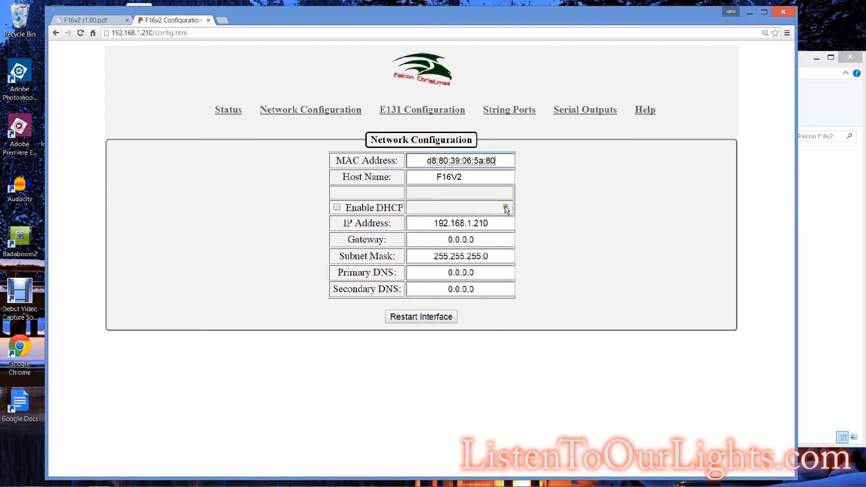
pyautogui.click(484, 177)
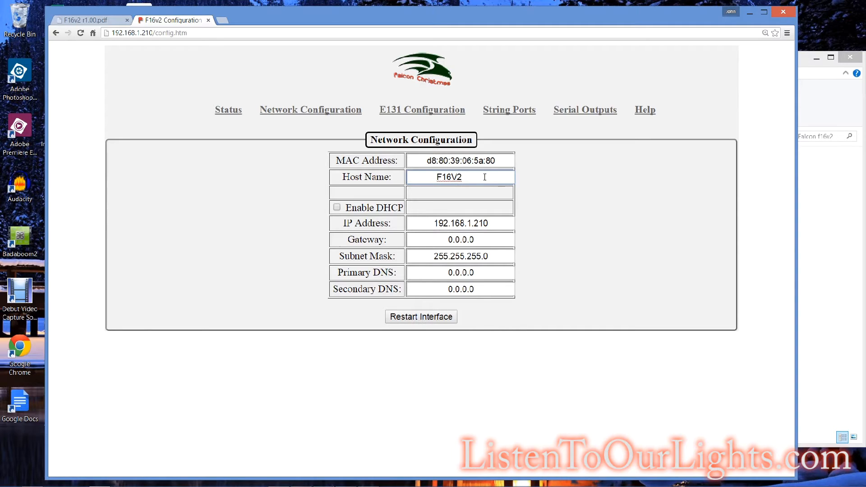
pyautogui.moveTo(474, 176)
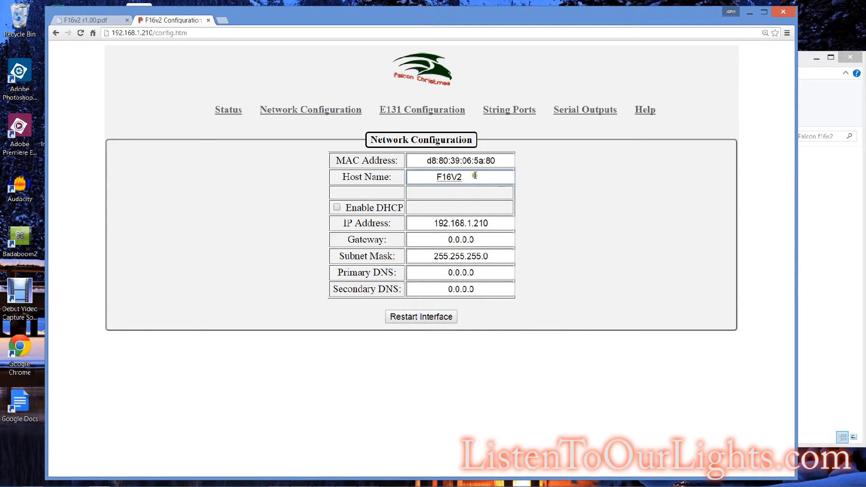
pyautogui.moveTo(503, 273)
pyautogui.write(' S')
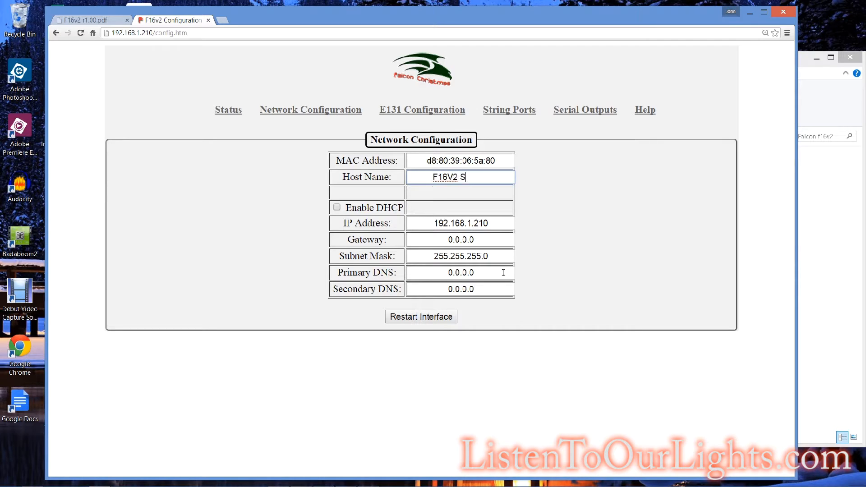
pyautogui.write('weetbaby1')
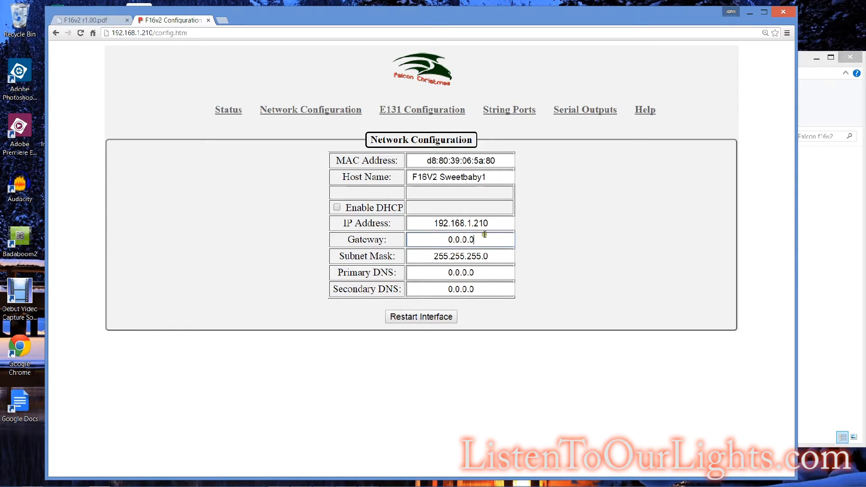
pyautogui.moveTo(500, 177)
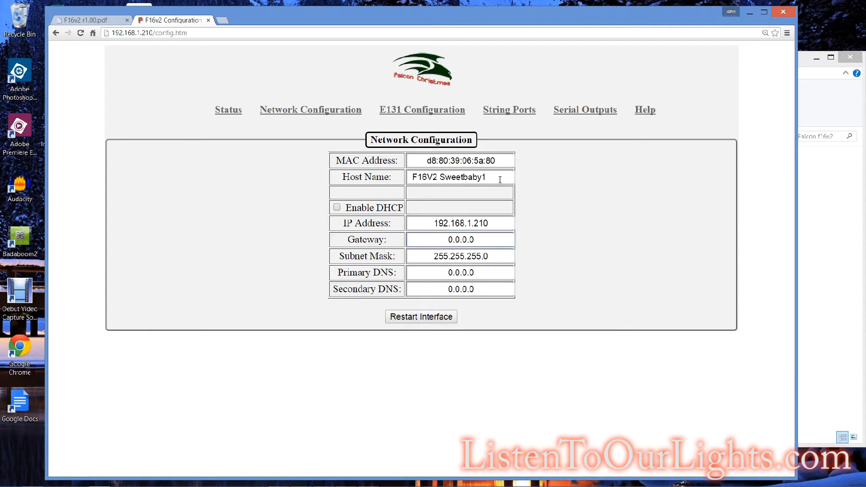
pyautogui.moveTo(513, 177)
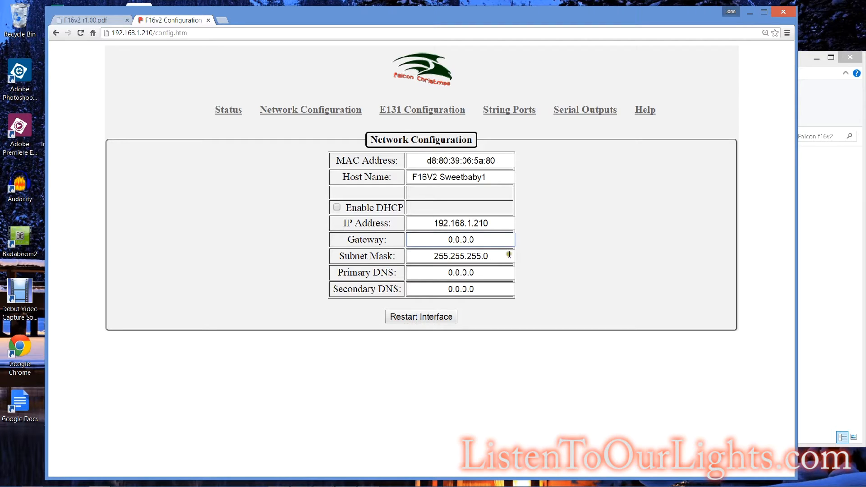
pyautogui.moveTo(505, 255)
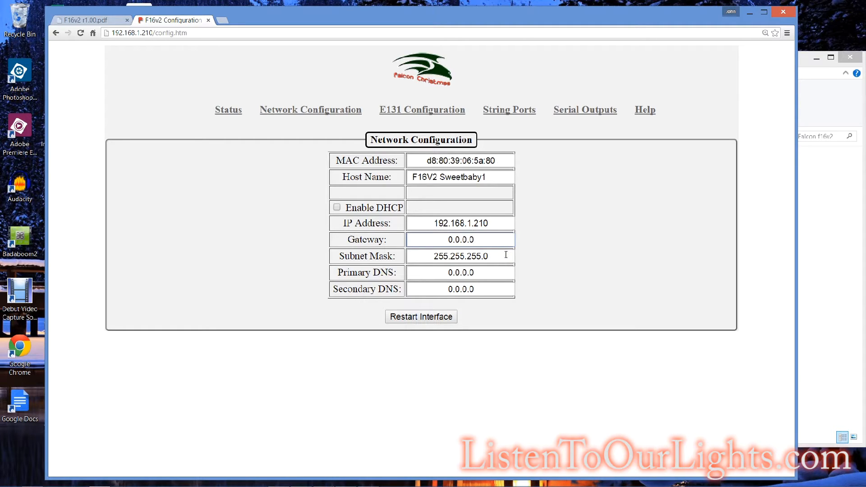
pyautogui.click(460, 240)
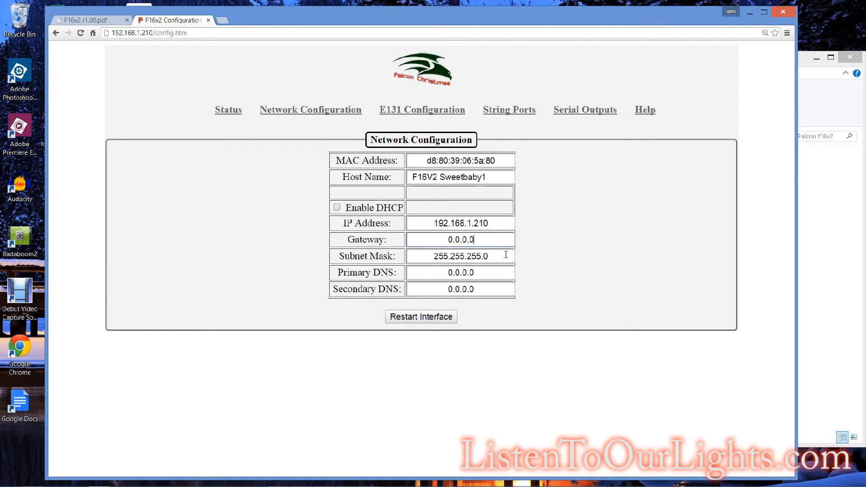
pyautogui.moveTo(454, 221)
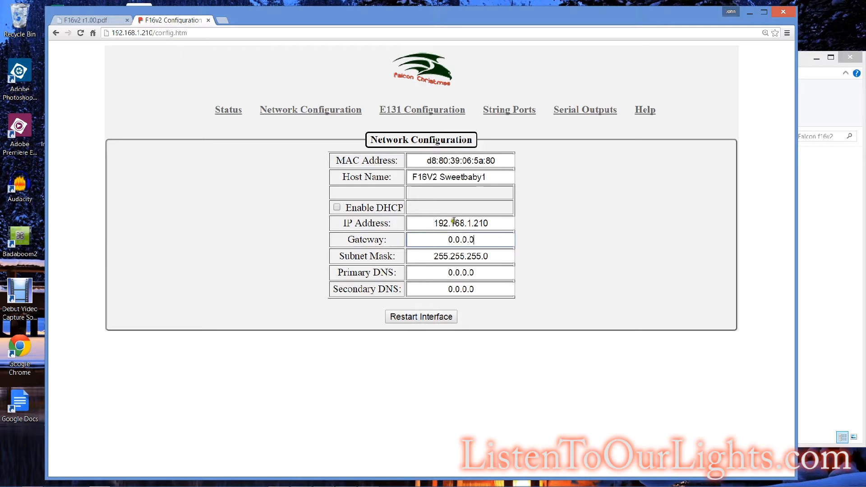
pyautogui.moveTo(477, 215)
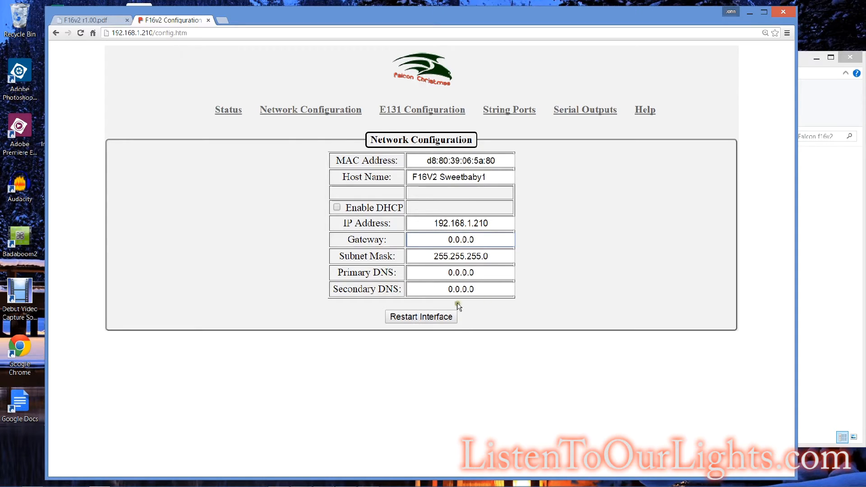
pyautogui.moveTo(637, 113)
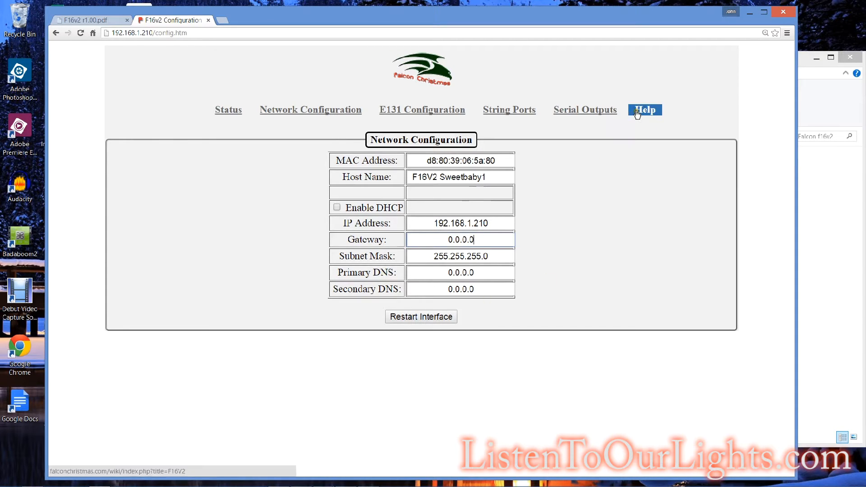
pyautogui.click(645, 109)
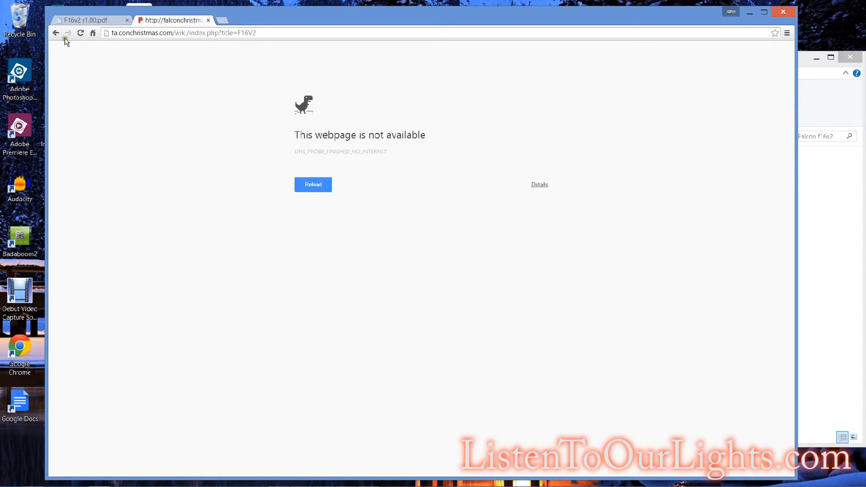
pyautogui.click(56, 33)
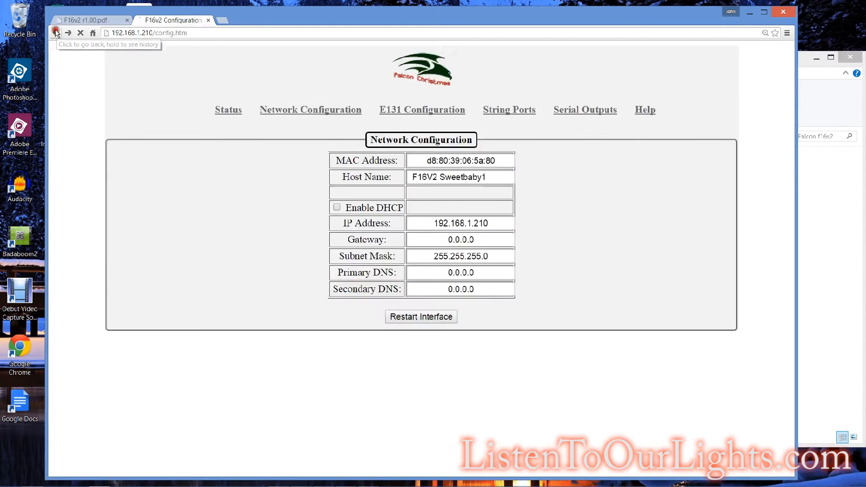
pyautogui.moveTo(429, 318)
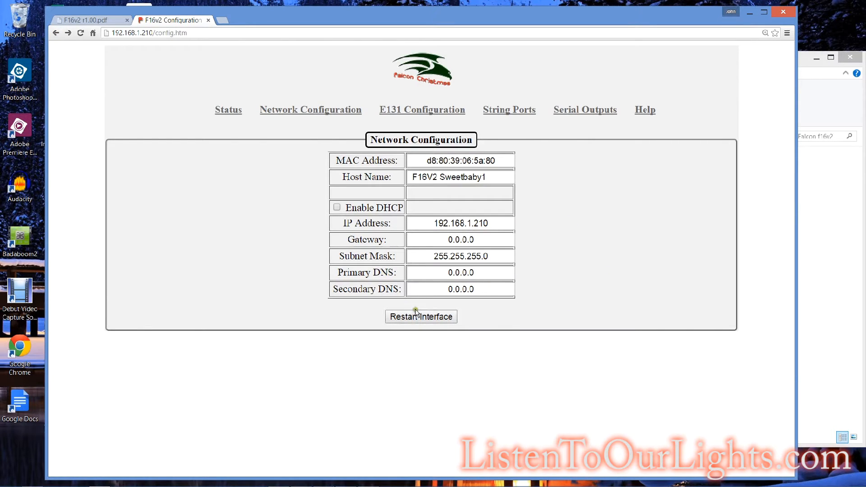
pyautogui.moveTo(557, 182)
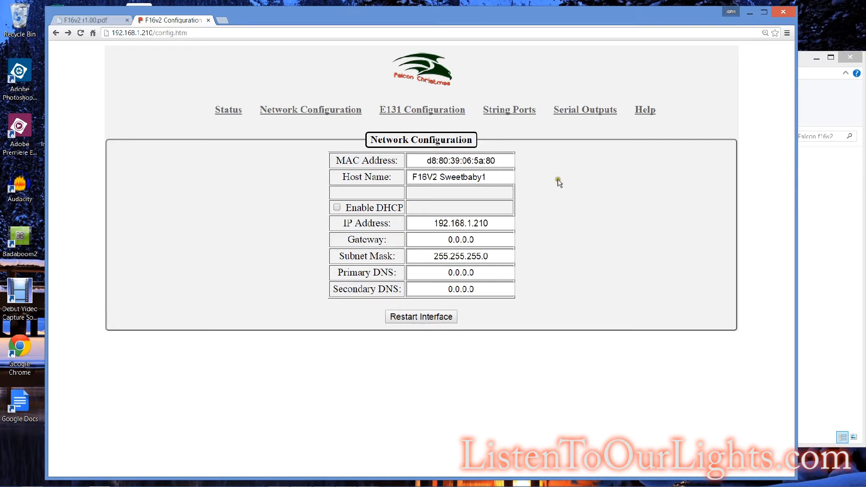
pyautogui.click(422, 109)
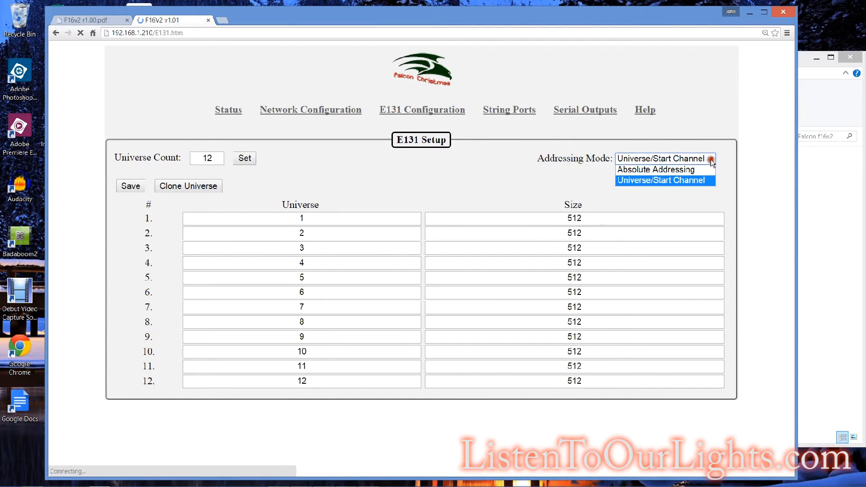
# Step: Switch E131 addressing to Absolute and show the addressing mode help
pyautogui.click(665, 169)
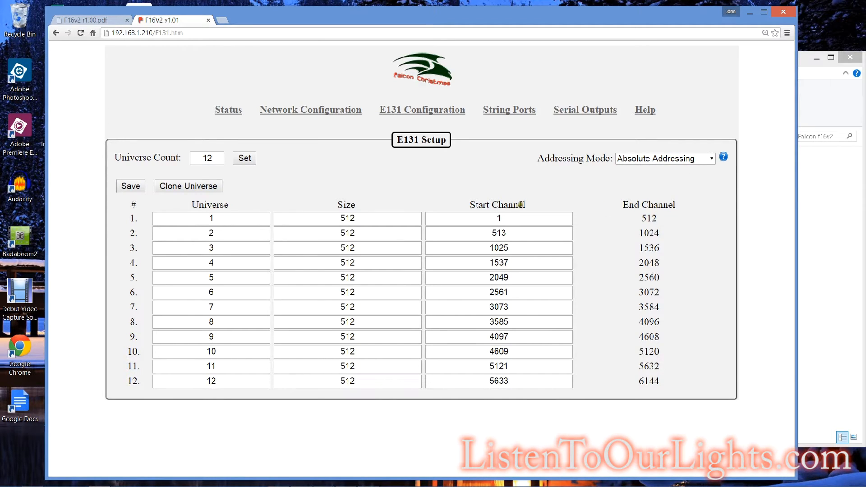
pyautogui.moveTo(691, 156)
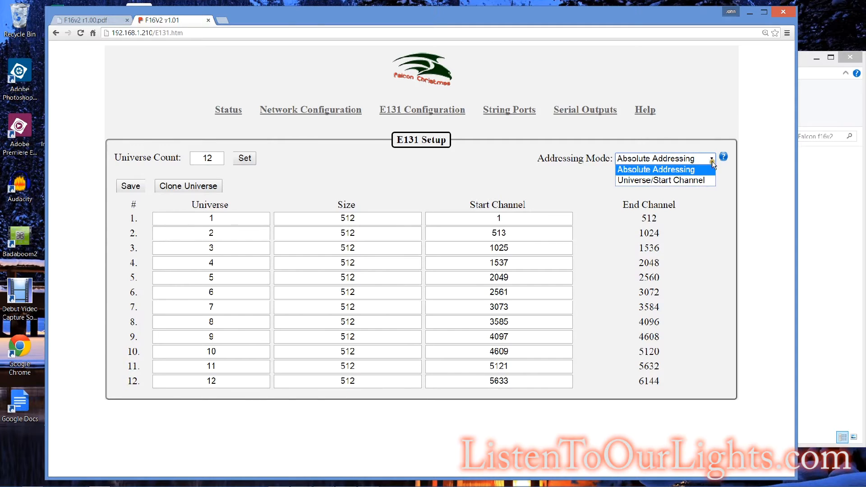
pyautogui.click(723, 157)
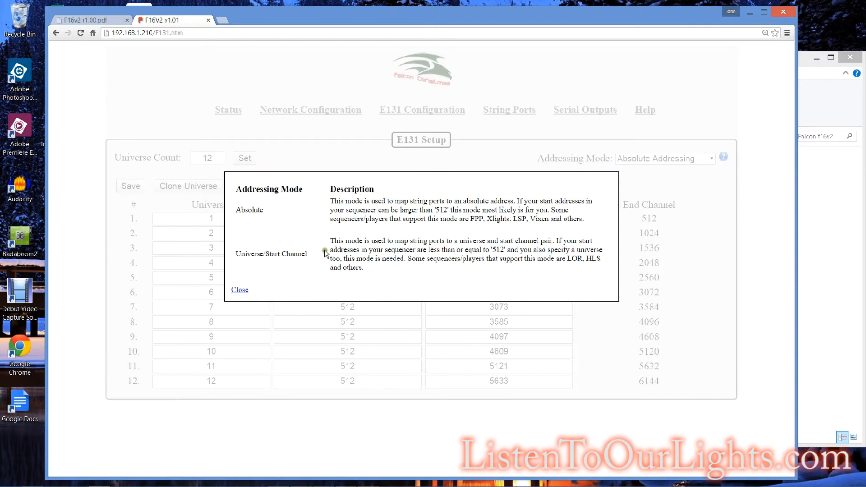
pyautogui.moveTo(578, 271)
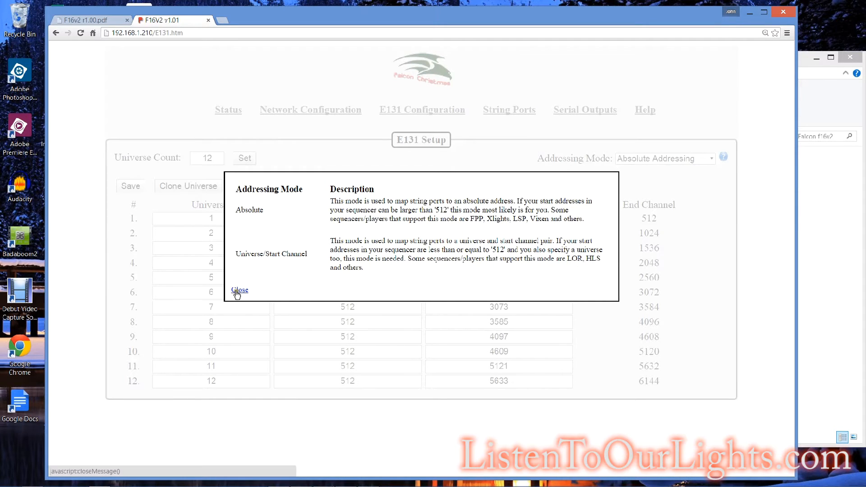
# Step: Close the help, settle on Absolute addressing, and number universe 12 as 55
pyautogui.click(239, 291)
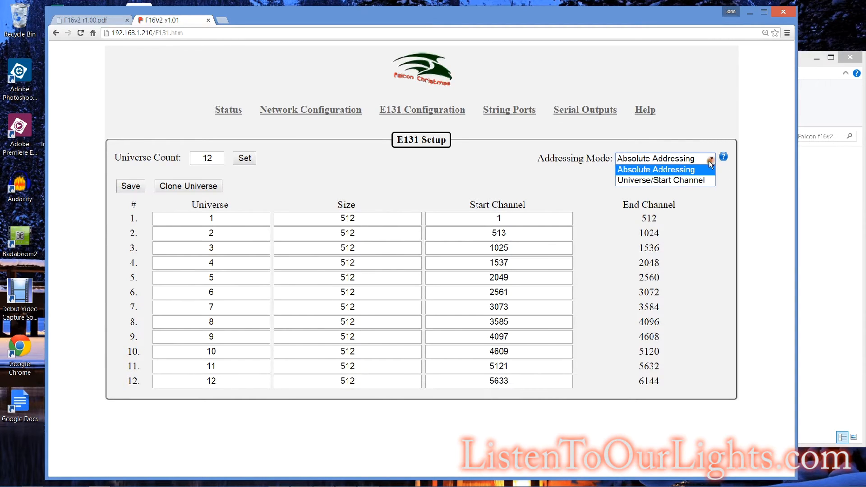
pyautogui.click(665, 180)
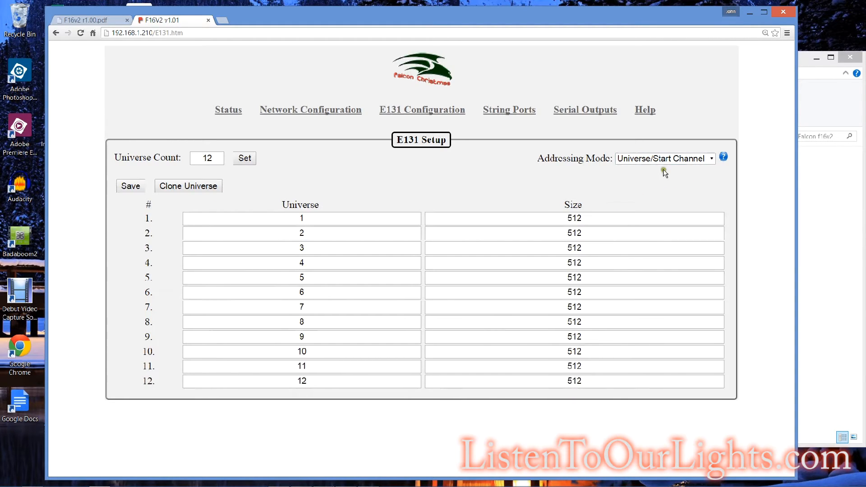
pyautogui.click(664, 159)
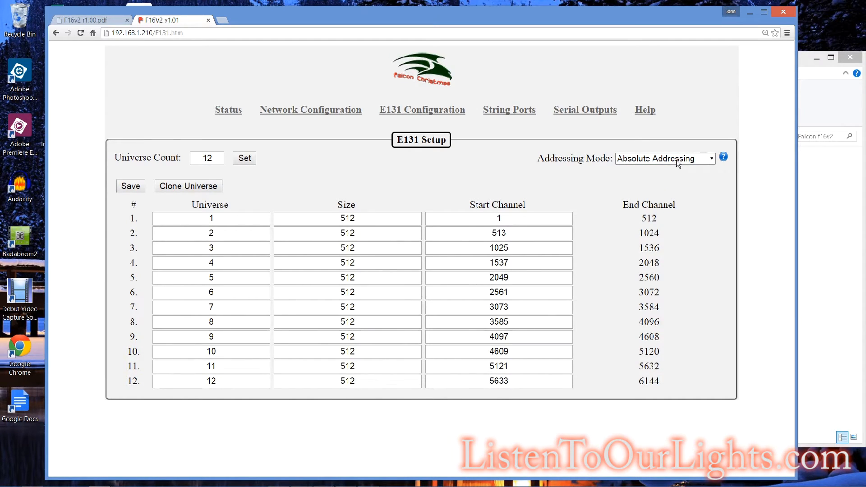
pyautogui.click(664, 158)
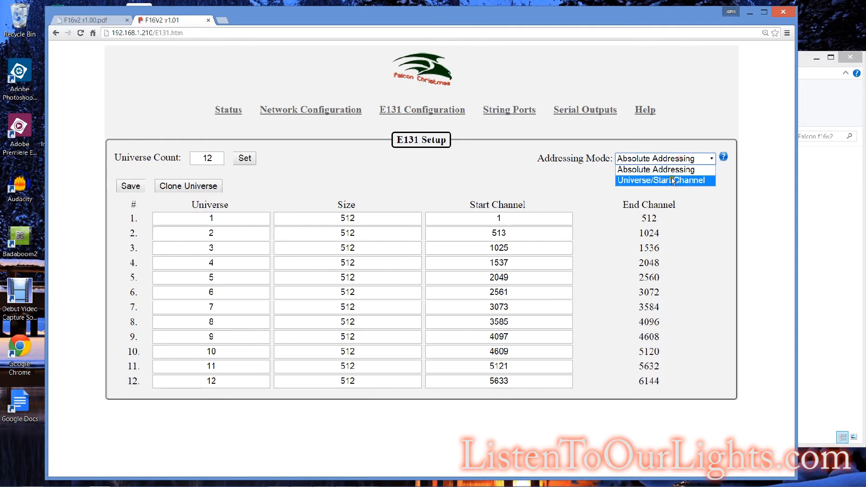
pyautogui.click(665, 181)
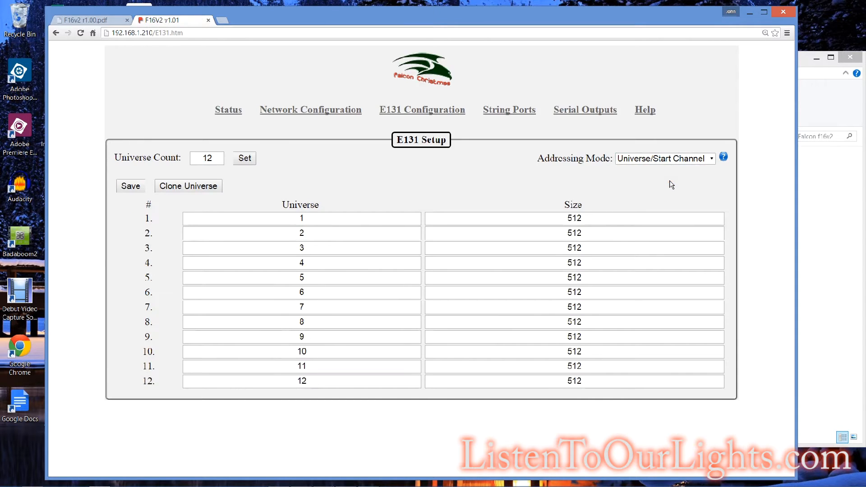
pyautogui.click(664, 159)
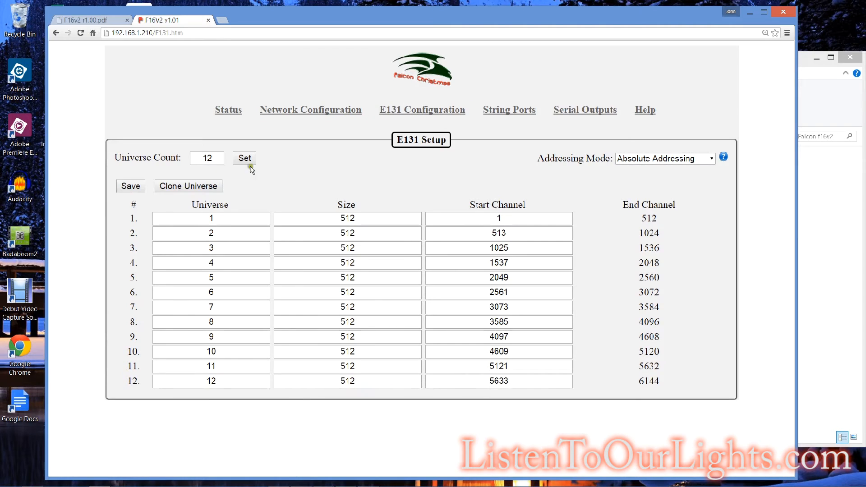
pyautogui.moveTo(293, 141)
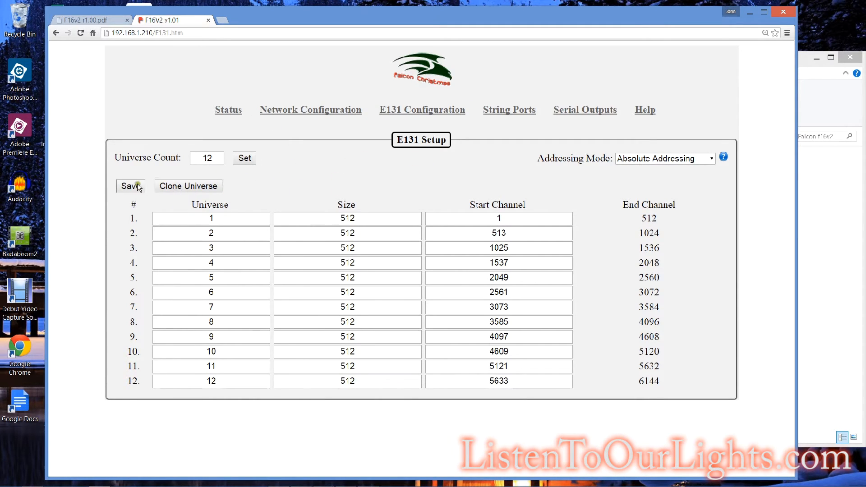
pyautogui.moveTo(138, 171)
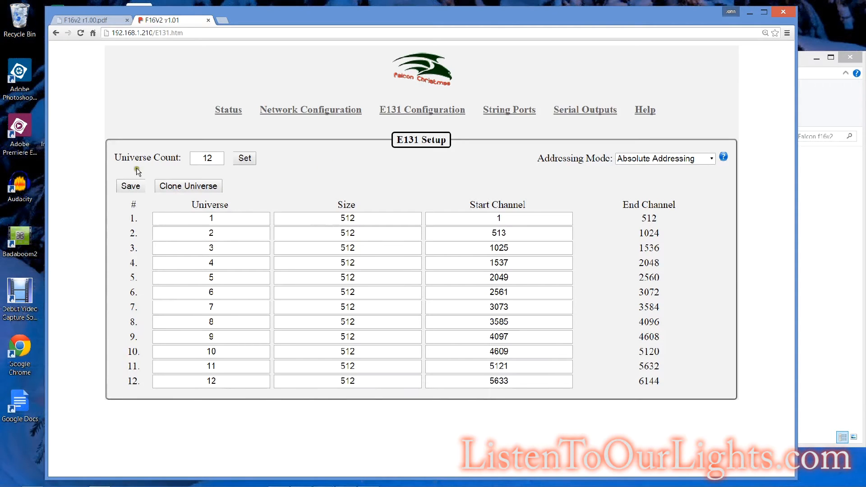
pyautogui.moveTo(551, 128)
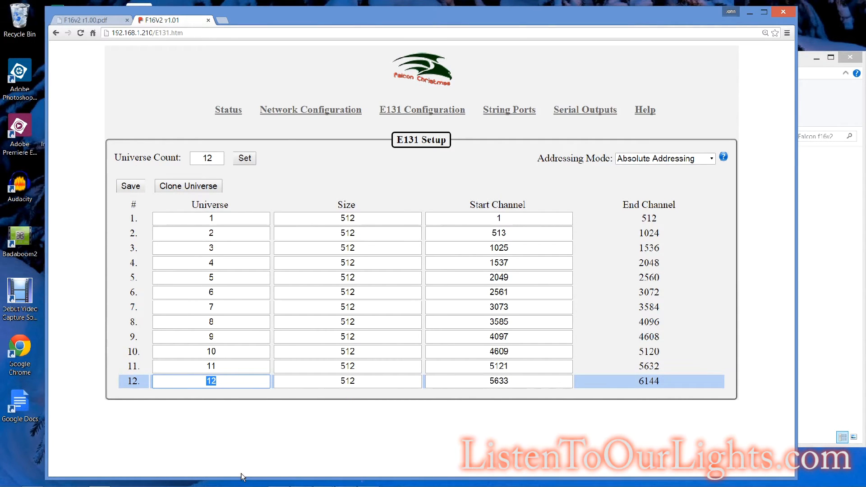
pyautogui.write('55')
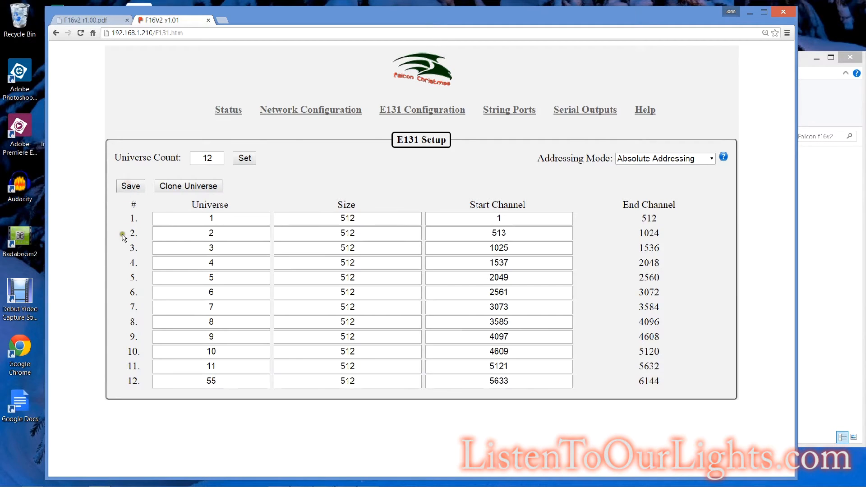
pyautogui.moveTo(235, 204)
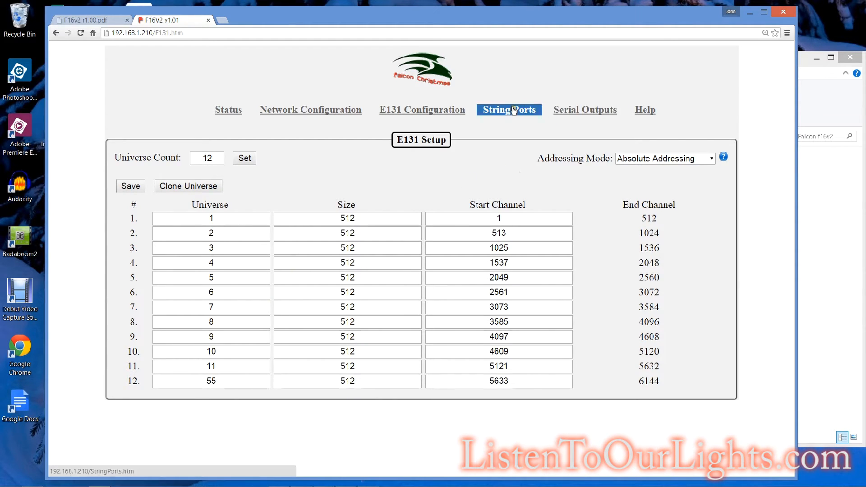
# Step: Review string port 1 settings, keeping WS2811 pixel type, then view Serial Outputs
pyautogui.click(510, 110)
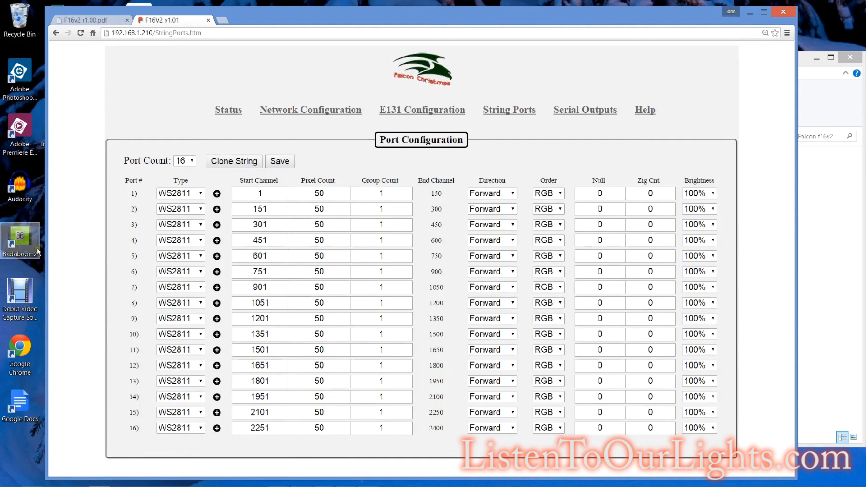
pyautogui.click(199, 193)
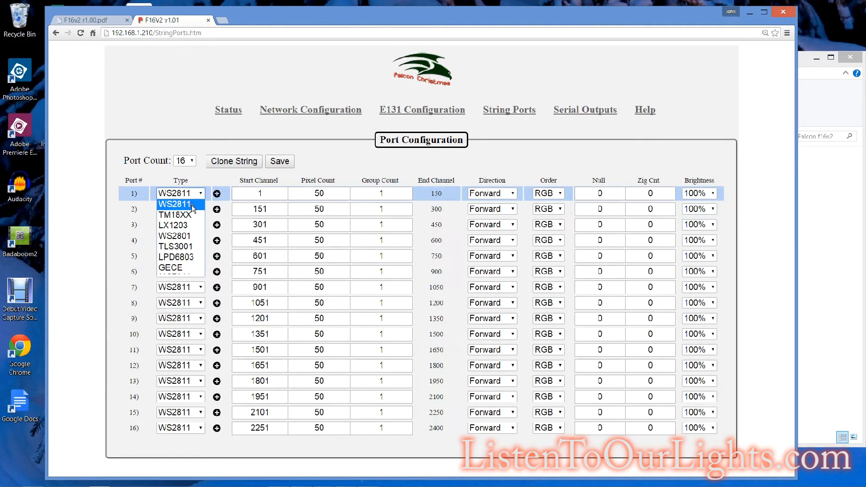
pyautogui.moveTo(177, 257)
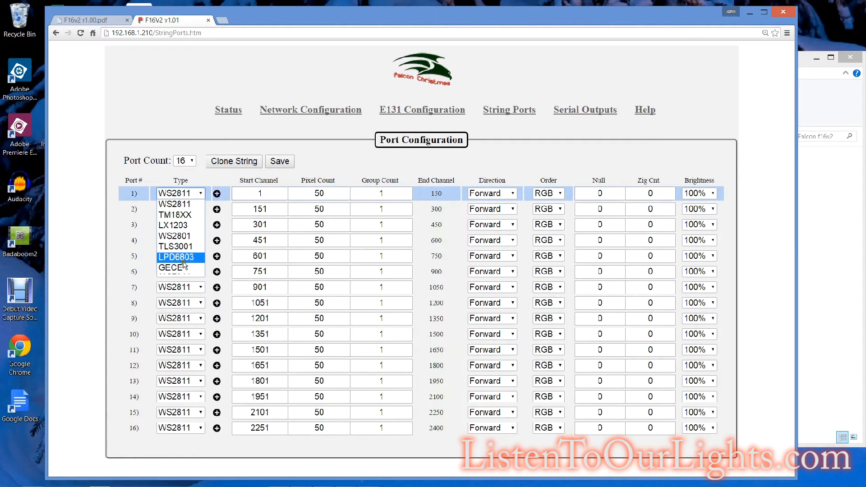
pyautogui.moveTo(175, 204)
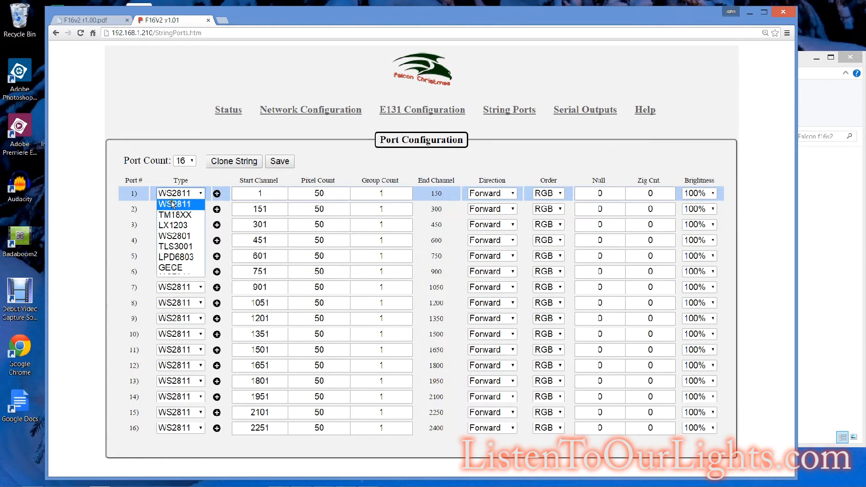
pyautogui.click(180, 203)
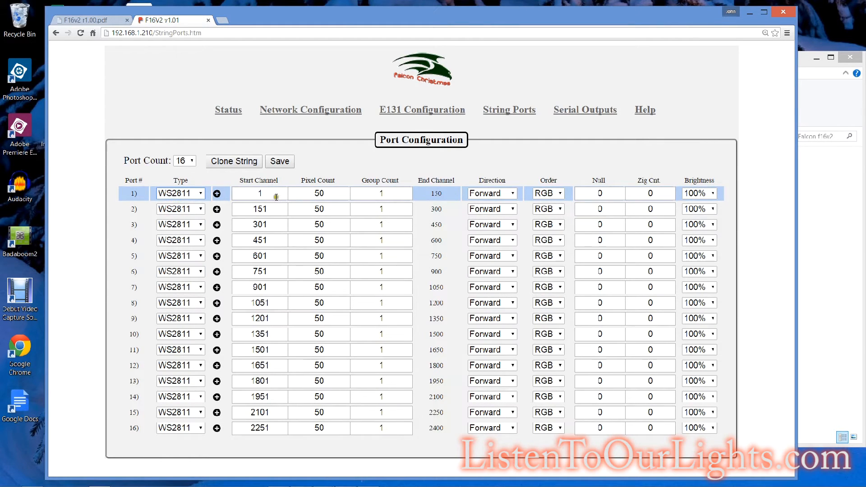
pyautogui.click(272, 193)
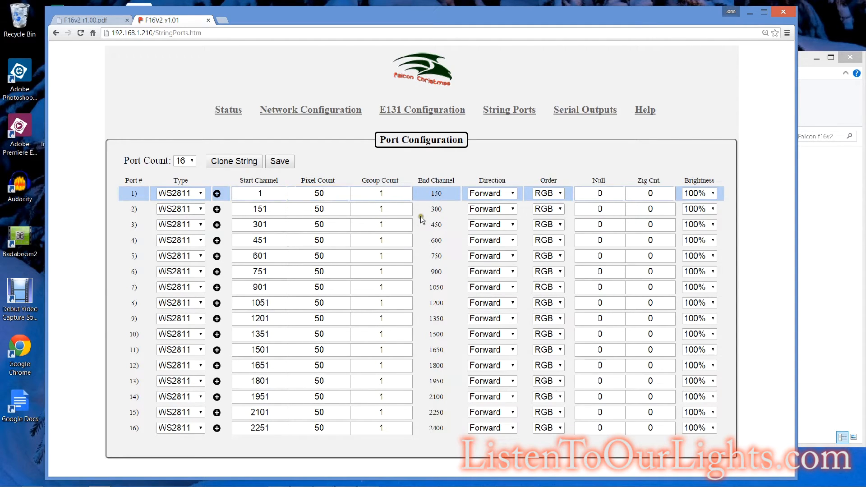
pyautogui.moveTo(376, 197)
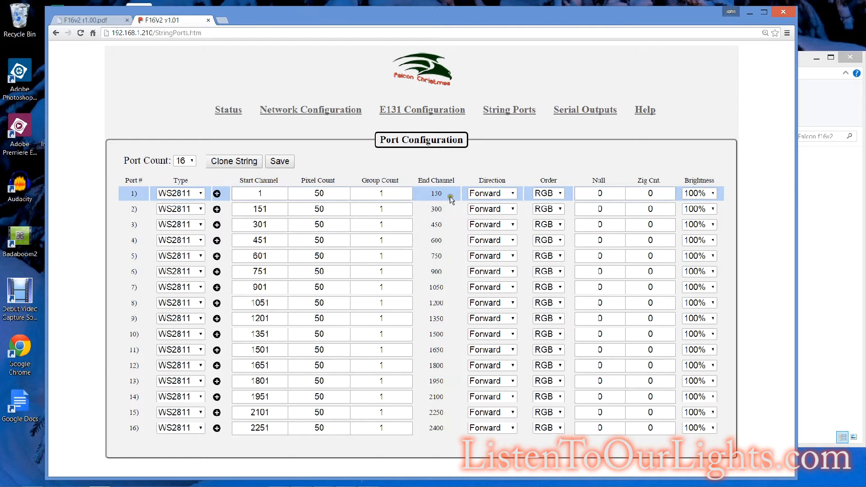
pyautogui.click(492, 193)
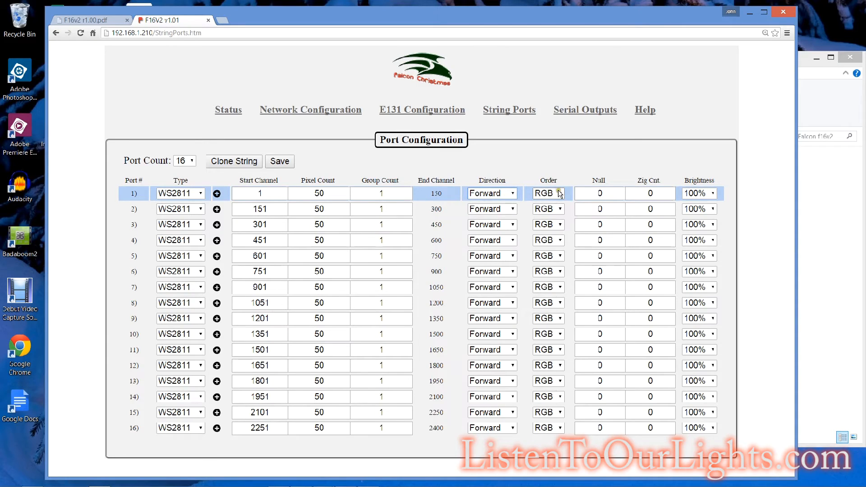
pyautogui.click(560, 193)
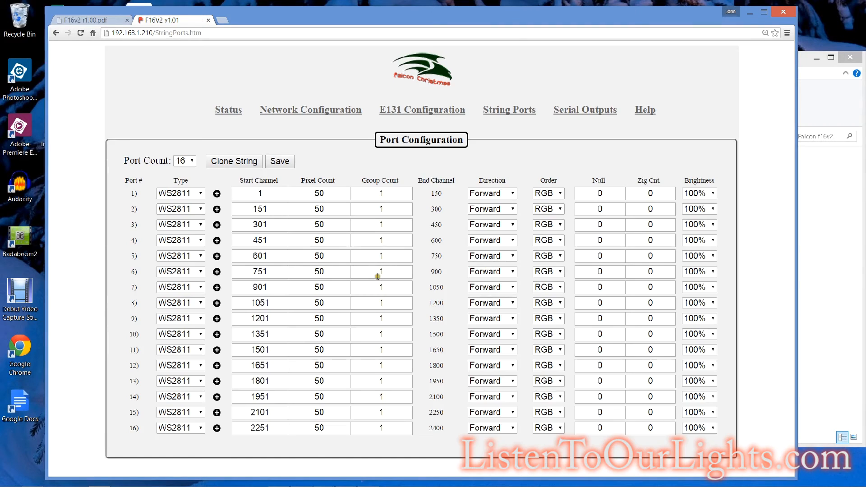
pyautogui.click(585, 110)
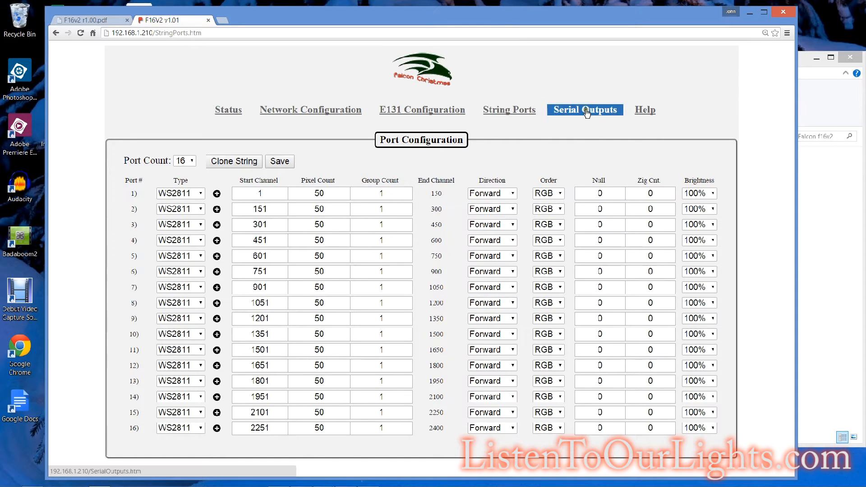
pyautogui.click(585, 109)
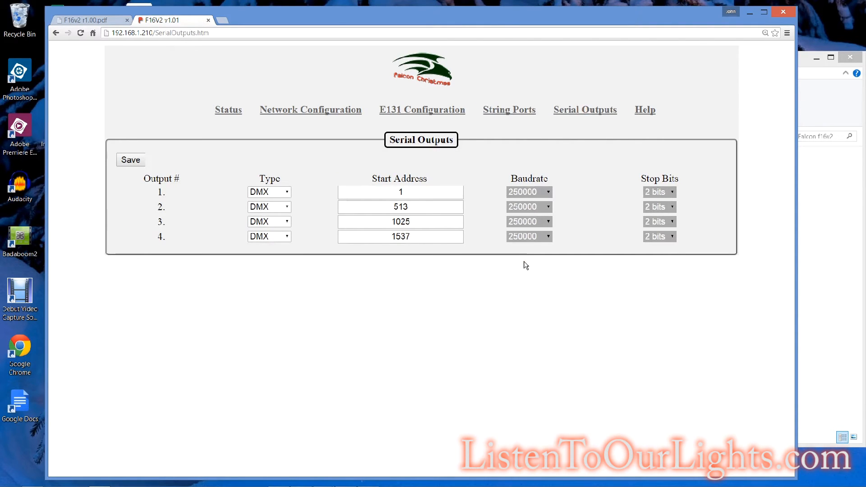
pyautogui.moveTo(807, 145)
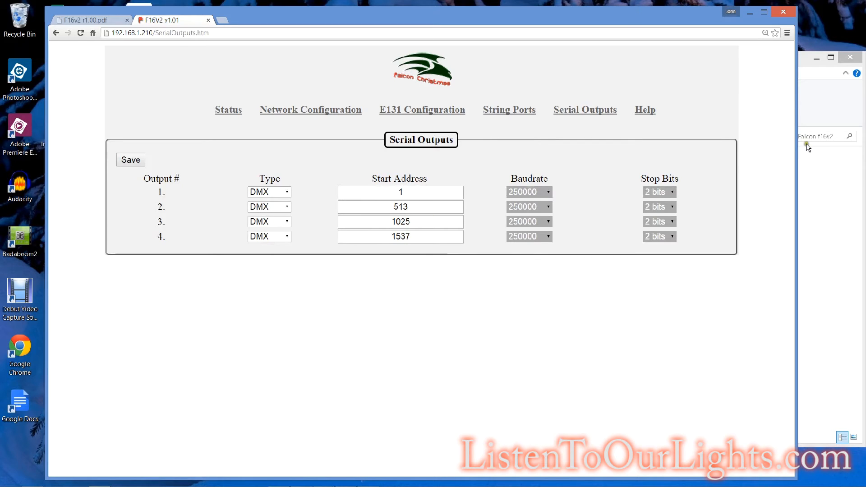
pyautogui.moveTo(346, 103)
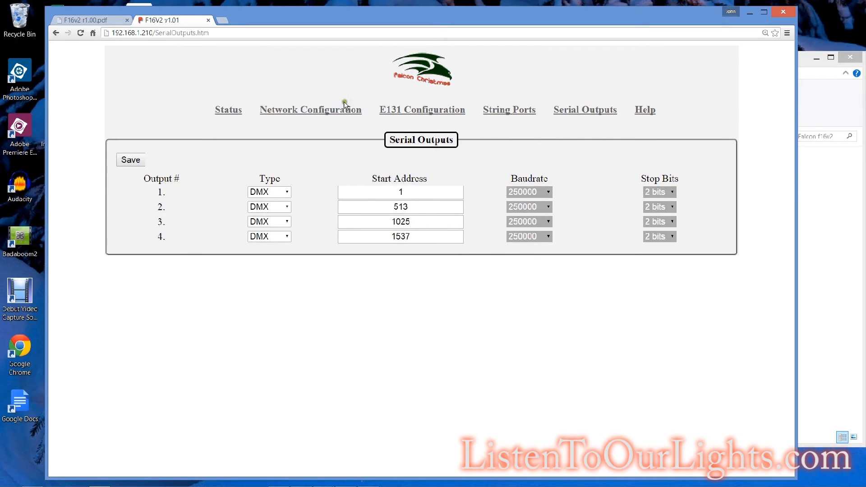
# Step: Change E1.31 addressing mode from Absolute to Universe/Start Channel
pyautogui.click(422, 110)
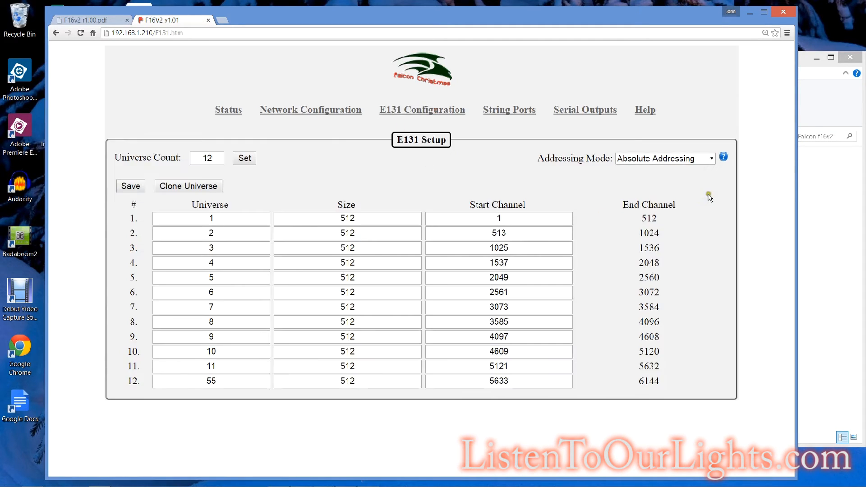
pyautogui.click(665, 158)
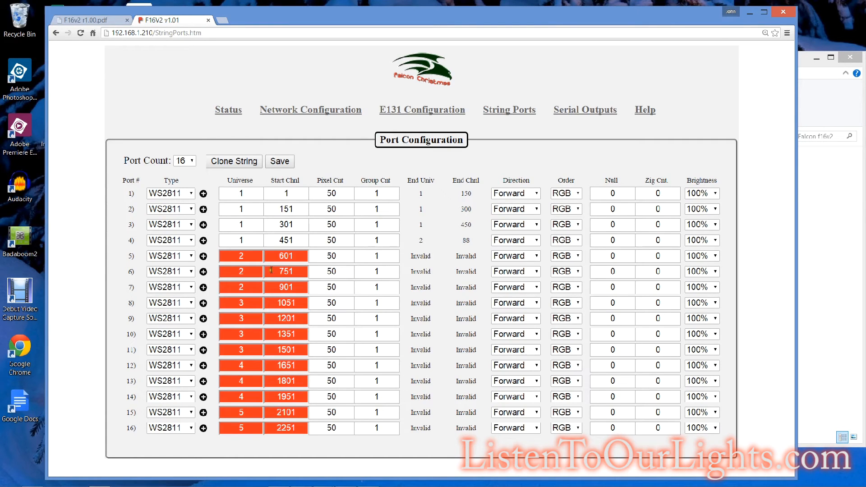
pyautogui.moveTo(245, 363)
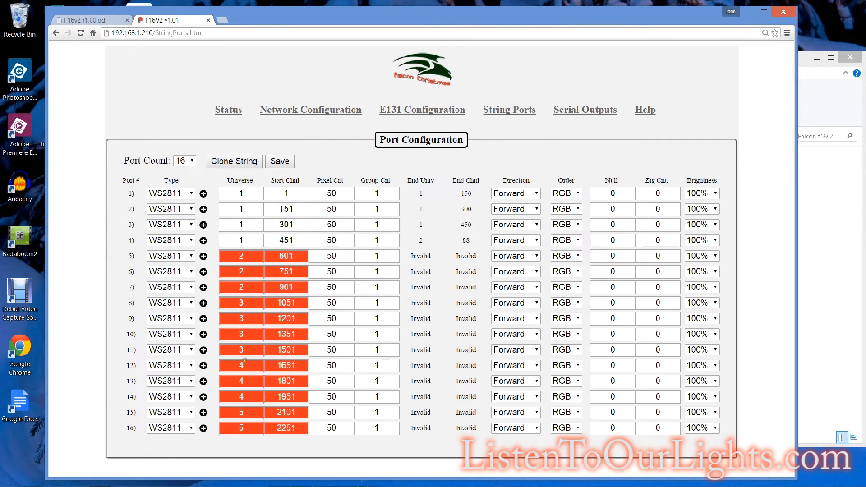
pyautogui.moveTo(248, 342)
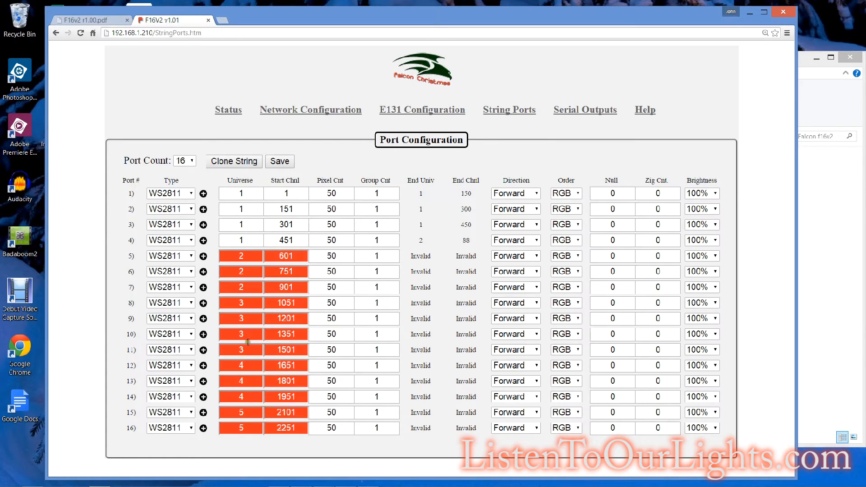
pyautogui.moveTo(231, 266)
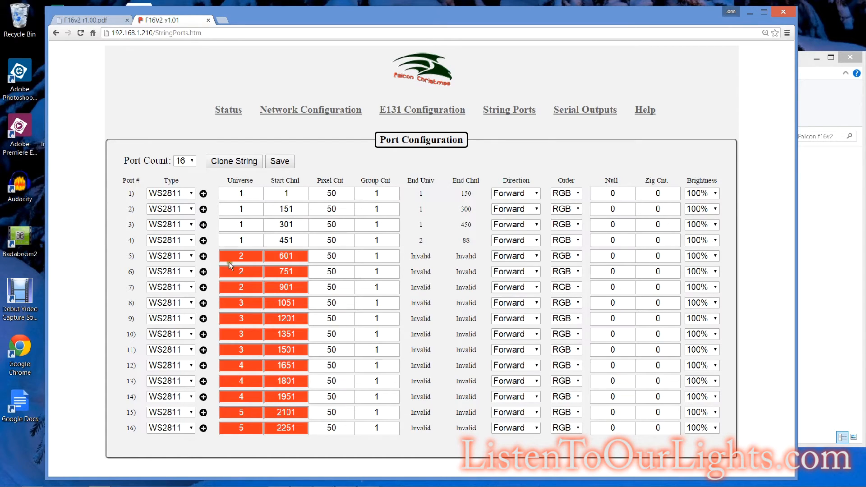
pyautogui.moveTo(398, 173)
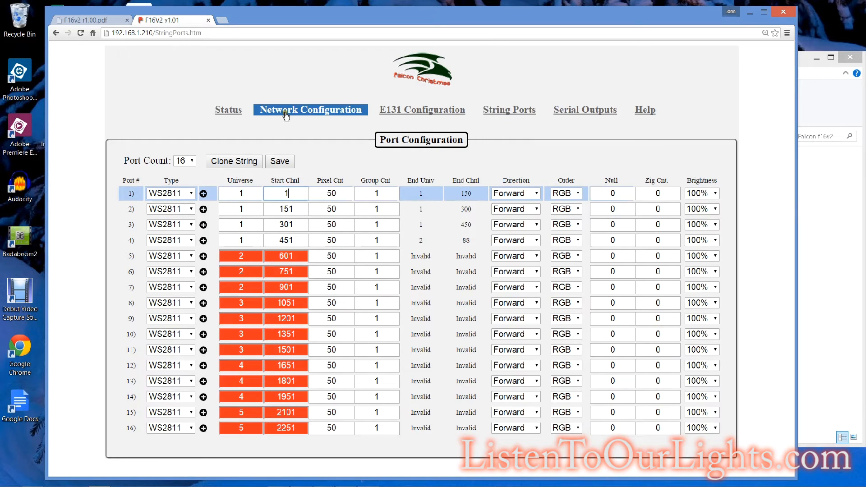
pyautogui.click(422, 110)
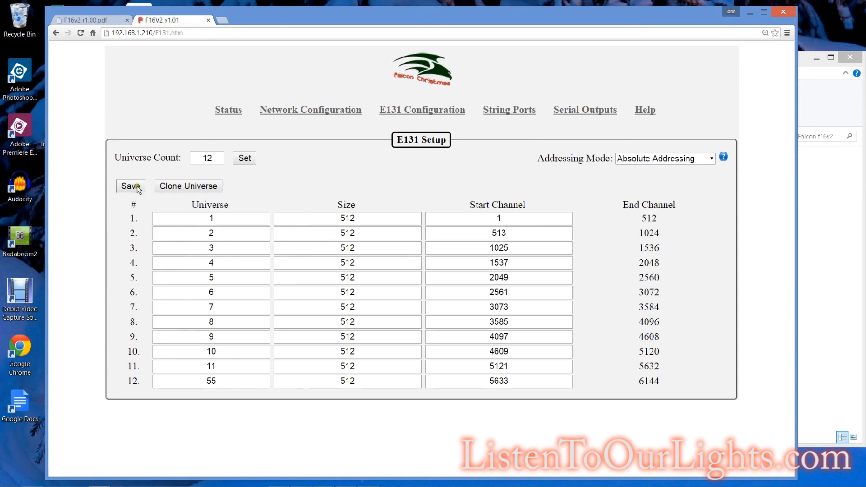
pyautogui.click(509, 109)
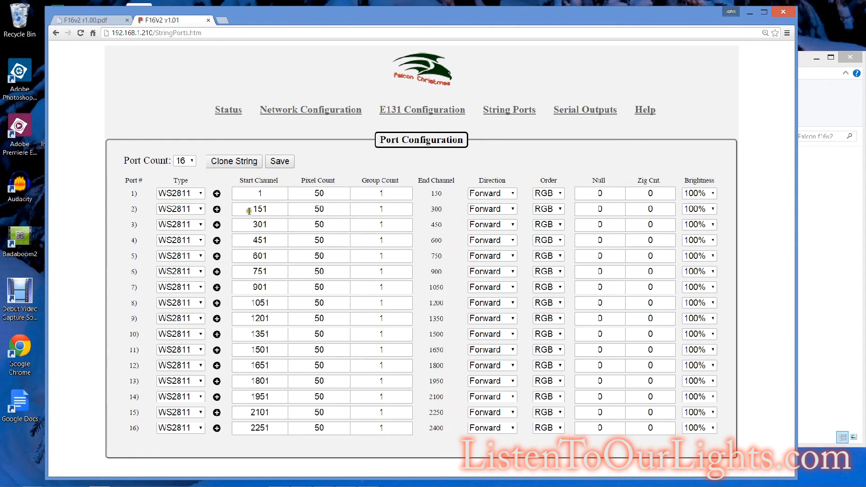
pyautogui.moveTo(259, 203)
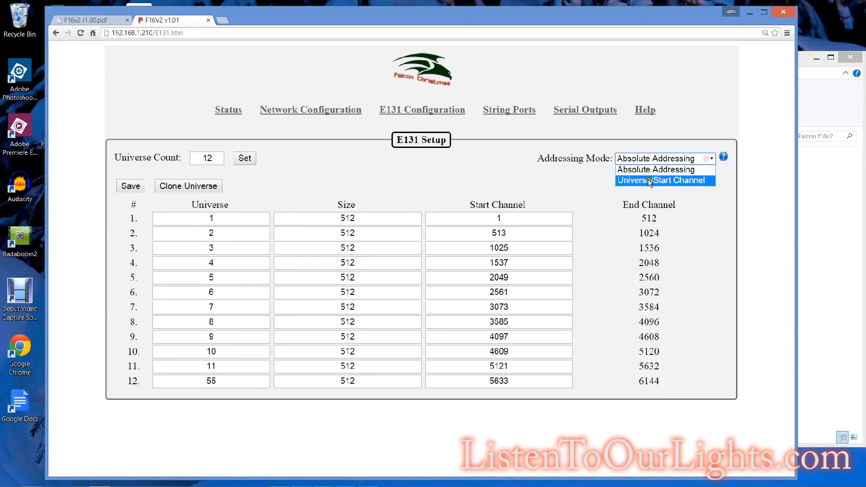
pyautogui.click(665, 180)
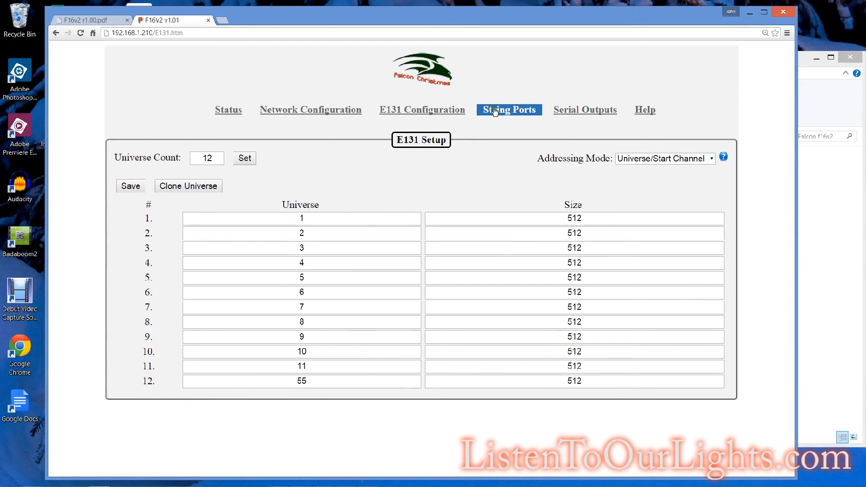
# Step: Inspect string ports' universe and start channel fields, ports 1 through 4
pyautogui.click(510, 110)
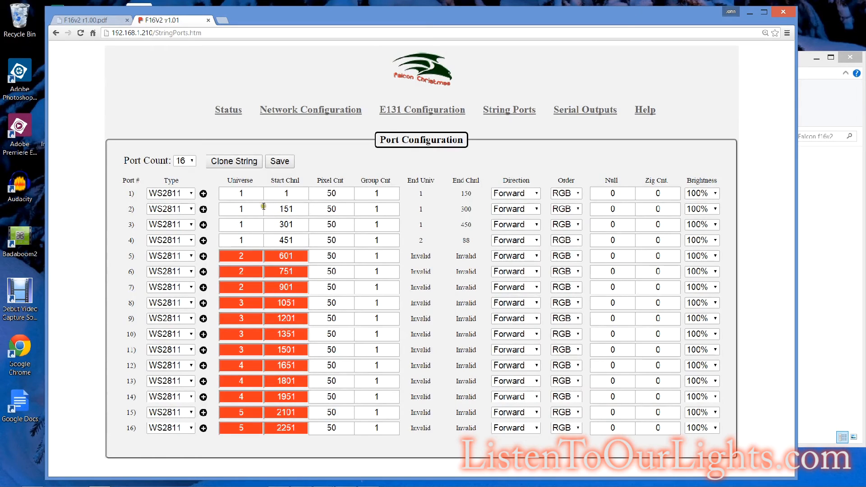
pyautogui.click(286, 193)
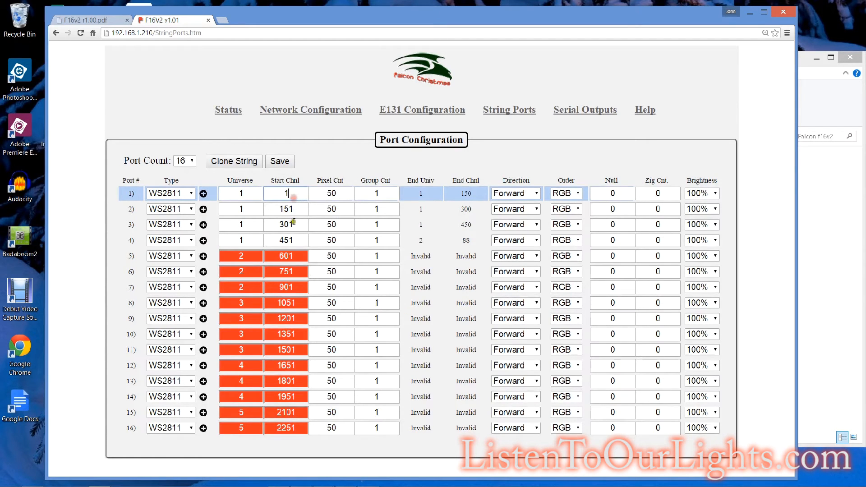
pyautogui.moveTo(370, 188)
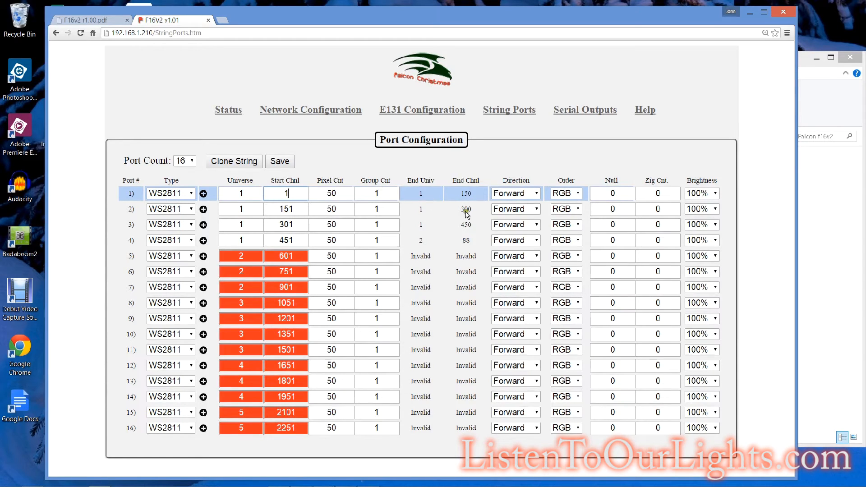
pyautogui.moveTo(250, 253)
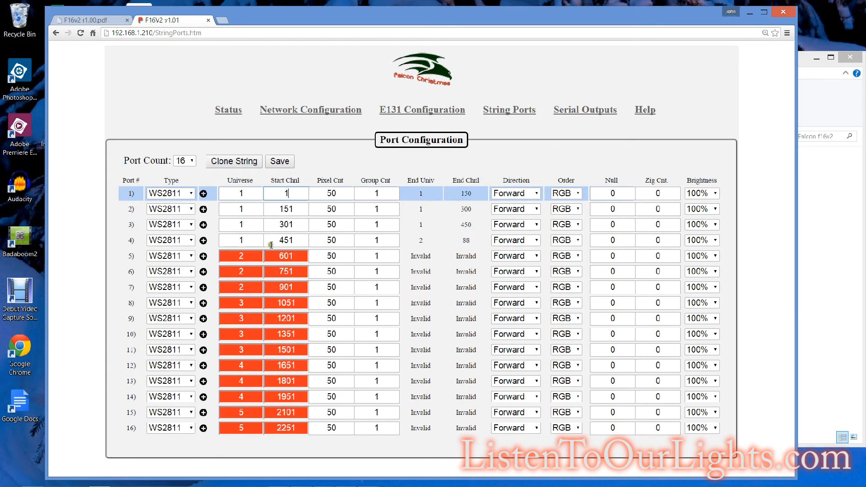
pyautogui.moveTo(253, 239)
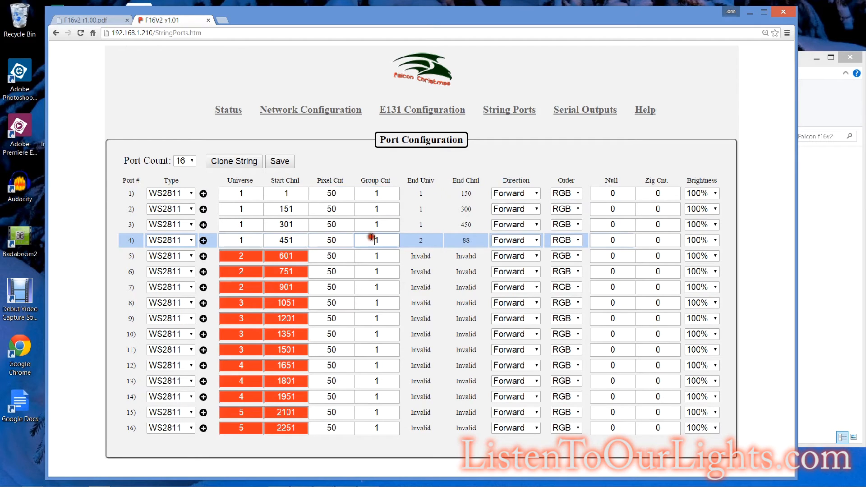
pyautogui.click(280, 161)
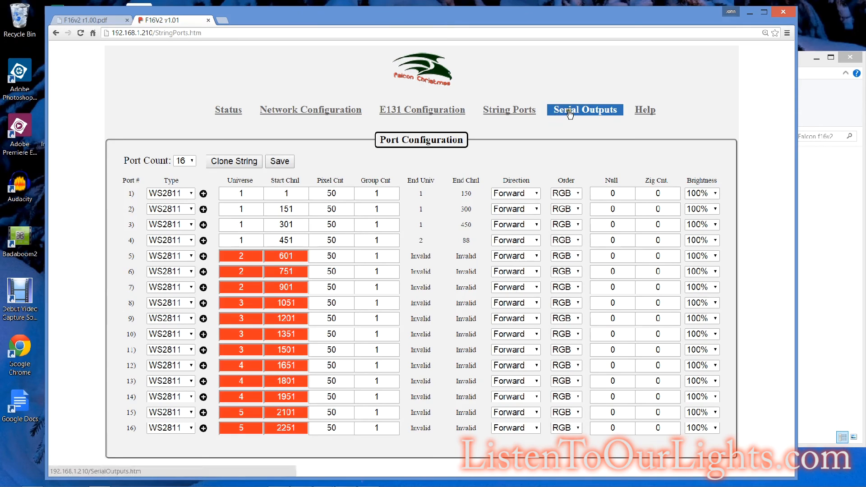
# Step: Set serial output 4's universe to 55
pyautogui.click(584, 110)
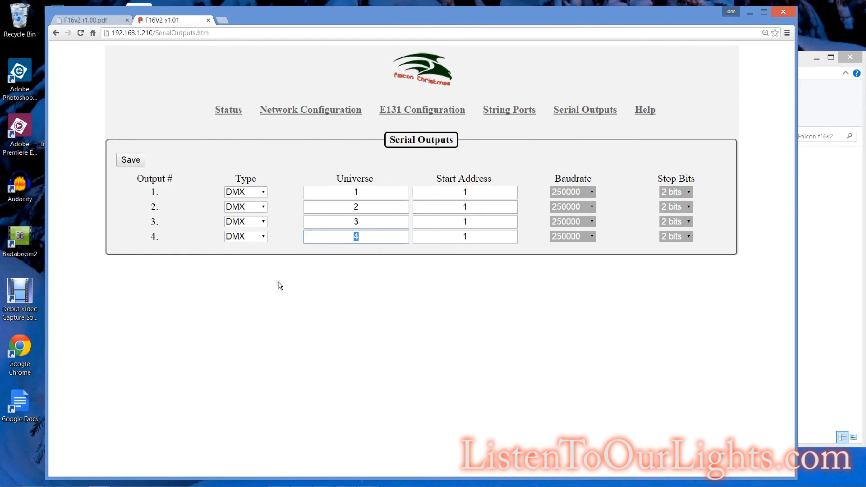
pyautogui.write('55')
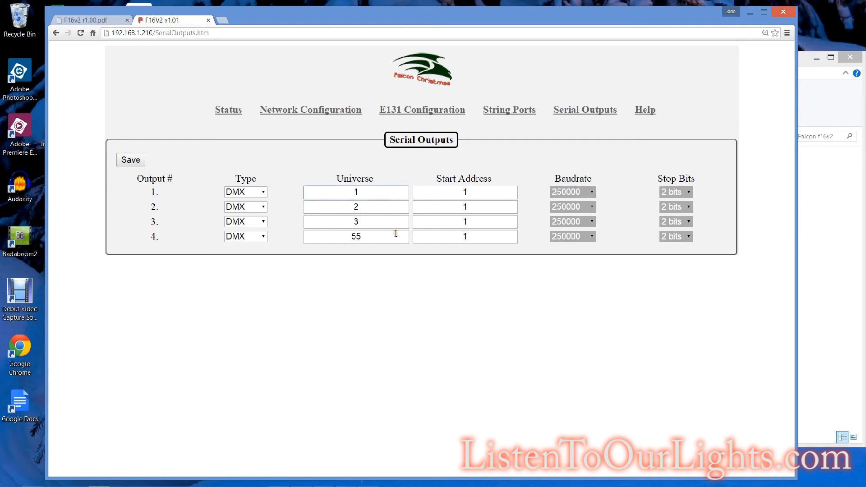
pyautogui.moveTo(478, 296)
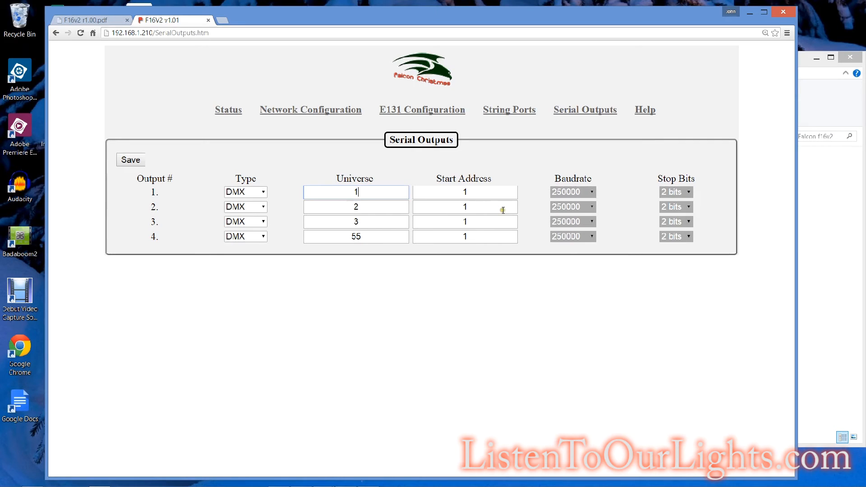
pyautogui.moveTo(203, 99)
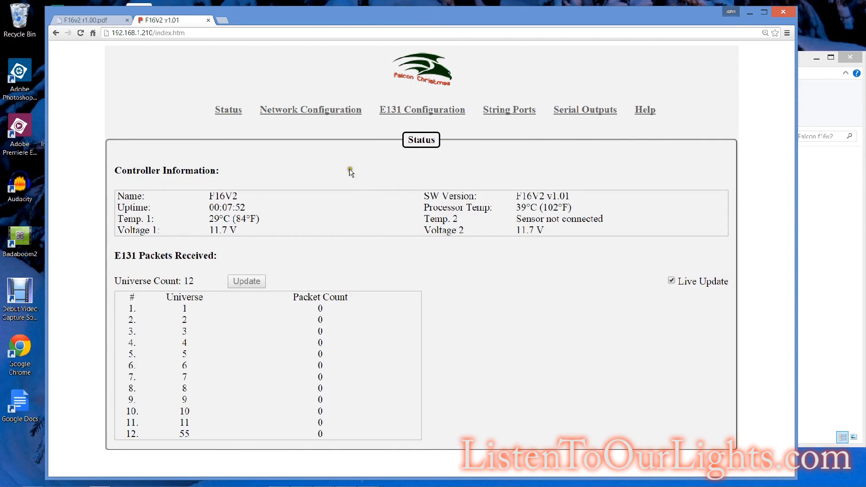
pyautogui.moveTo(226, 329)
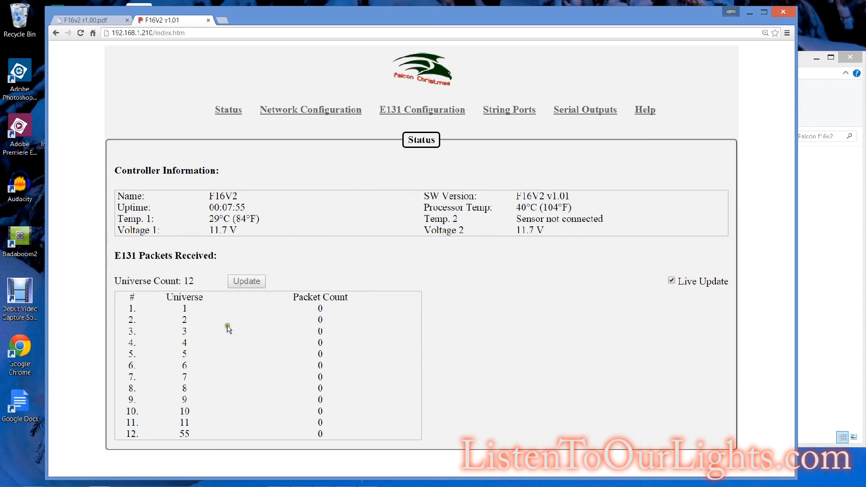
pyautogui.moveTo(368, 285)
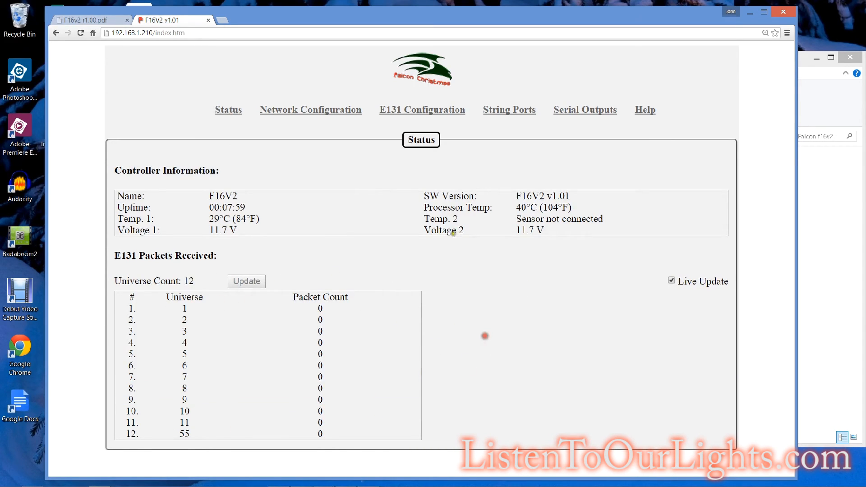
# Step: Return to the E1.31 setup via Network Configuration to view the 12 universes
pyautogui.click(311, 109)
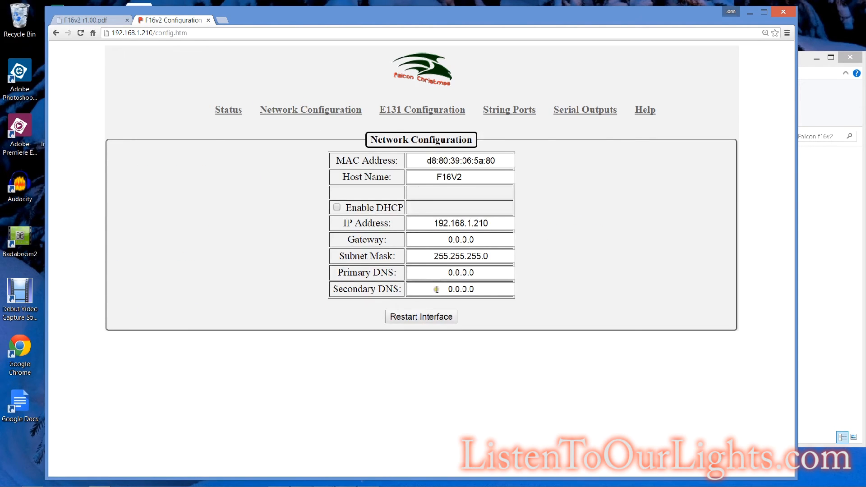
pyautogui.click(423, 110)
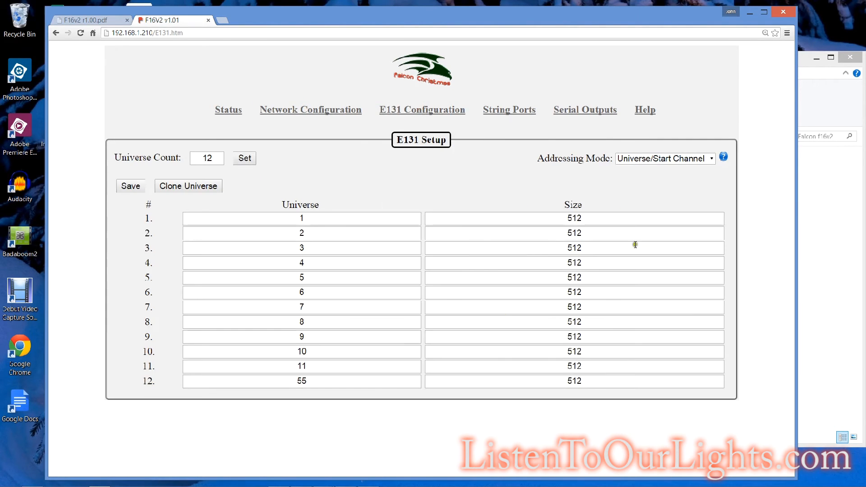
pyautogui.moveTo(495, 120)
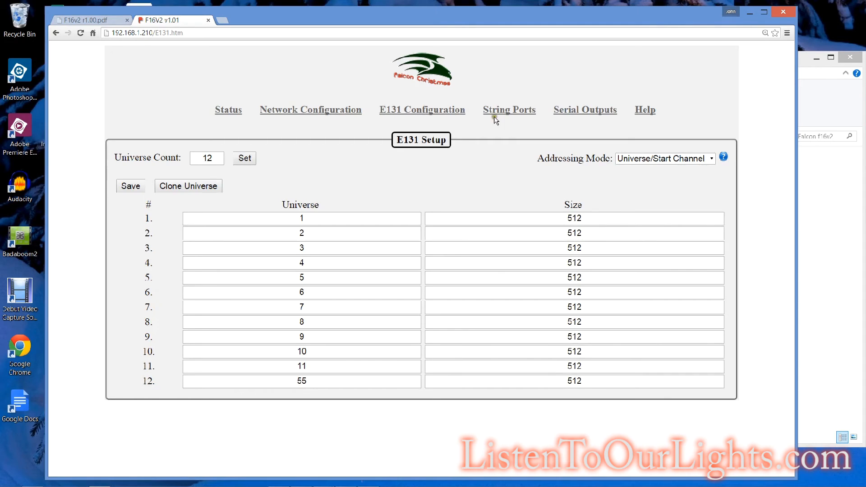
pyautogui.moveTo(512, 118)
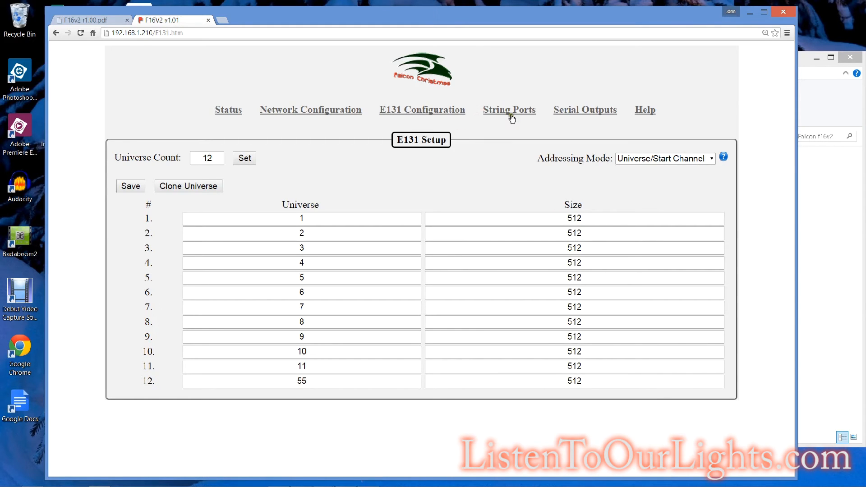
# Step: Return to the String Ports page showing 16 WS2811 ports, with ports 5–16 flagged invalid
pyautogui.click(509, 110)
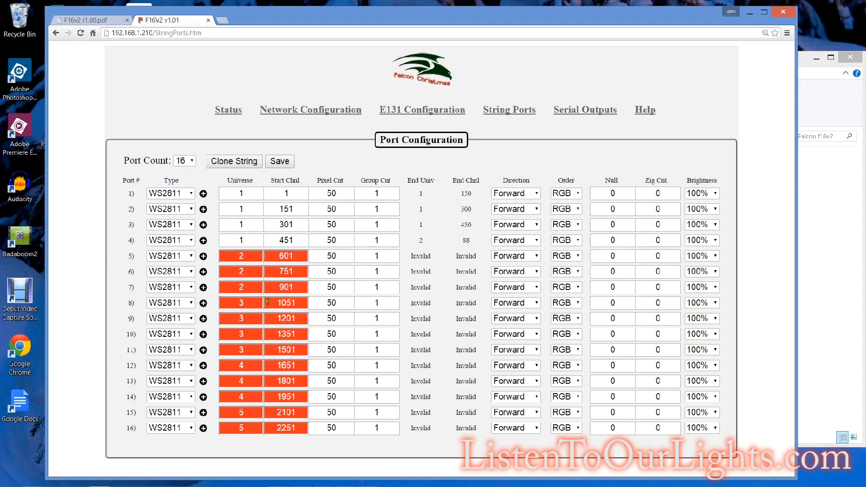
pyautogui.moveTo(232, 241)
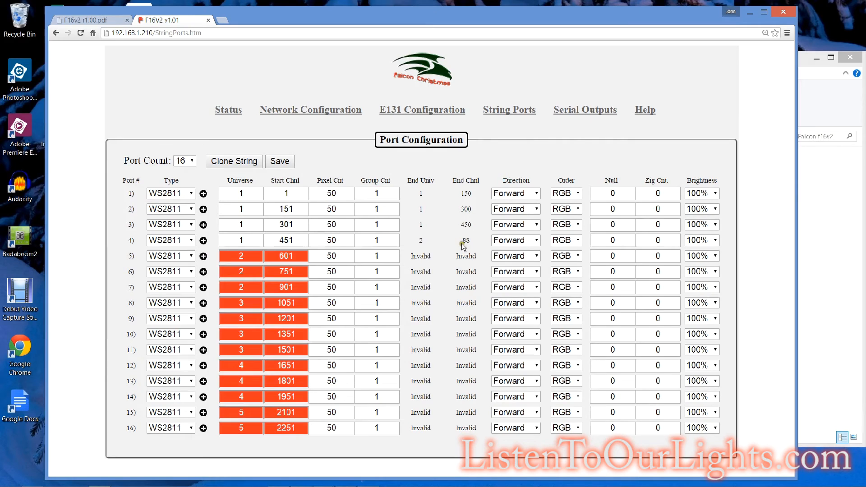
pyautogui.moveTo(468, 246)
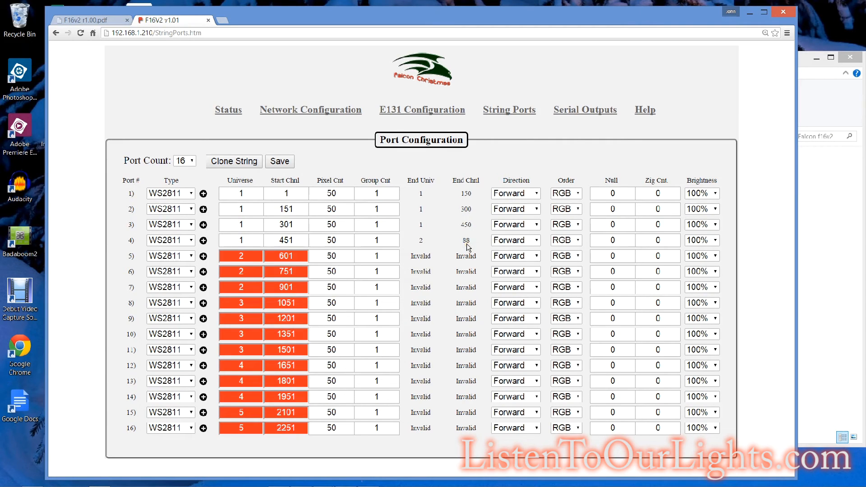
# Step: Set ports 5, 6 and 7 to start at channels 89, 239 and 389 on universe 2
pyautogui.click(286, 255)
pyautogui.write('89')
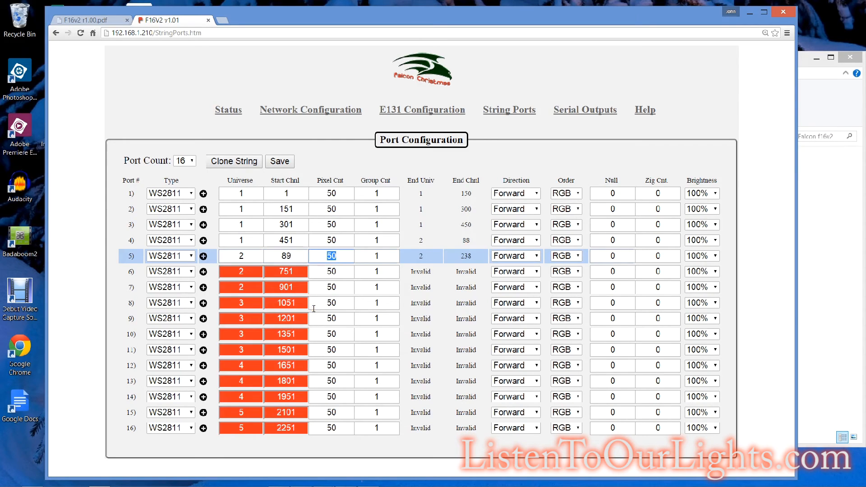
pyautogui.moveTo(282, 291)
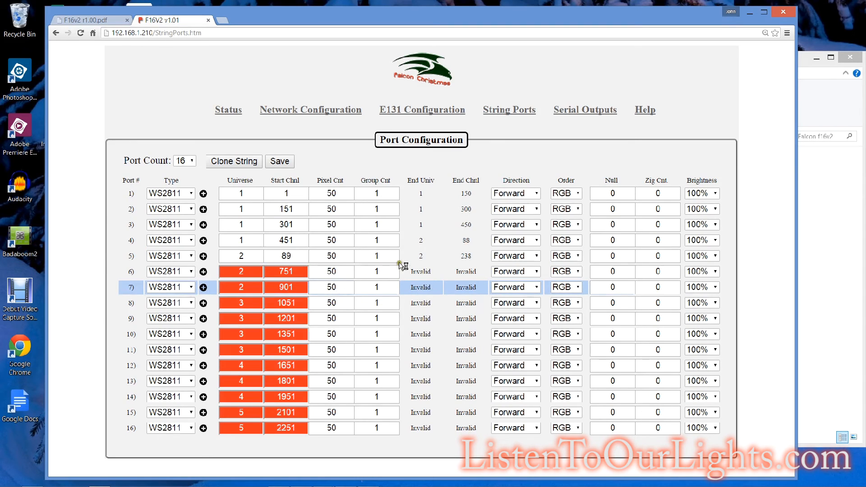
pyautogui.click(331, 287)
pyautogui.write('239')
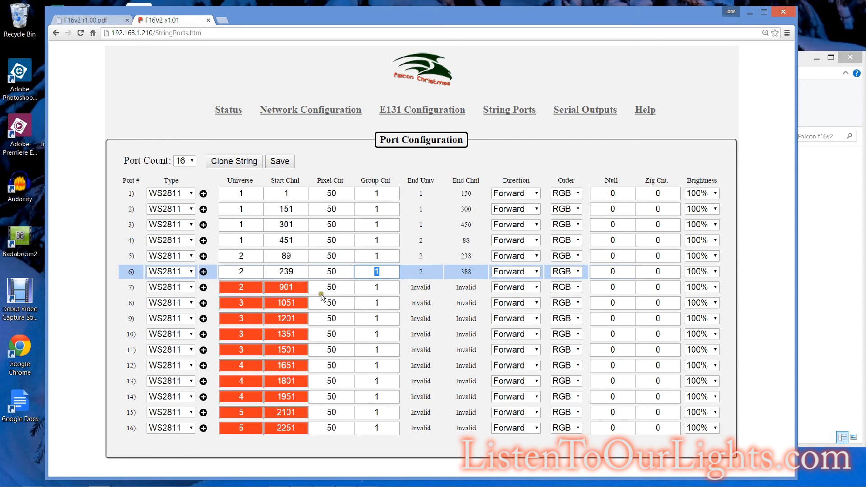
pyautogui.click(286, 287)
pyautogui.write('389')
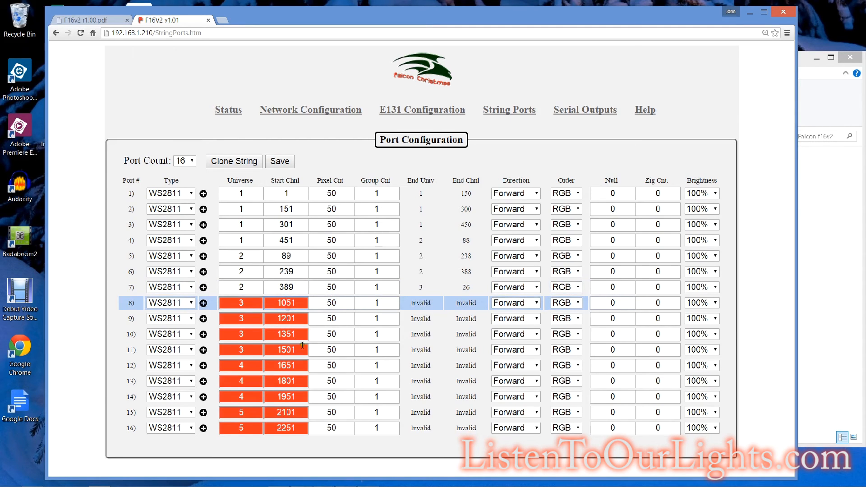
pyautogui.moveTo(309, 142)
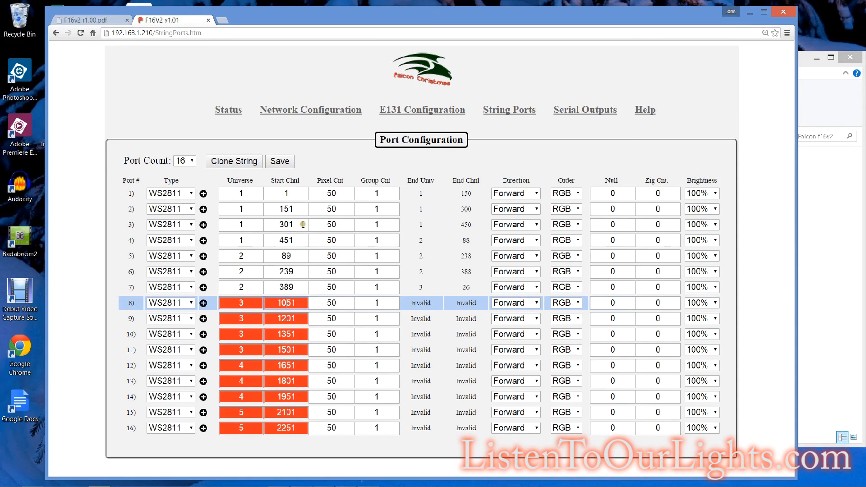
pyautogui.moveTo(236, 218)
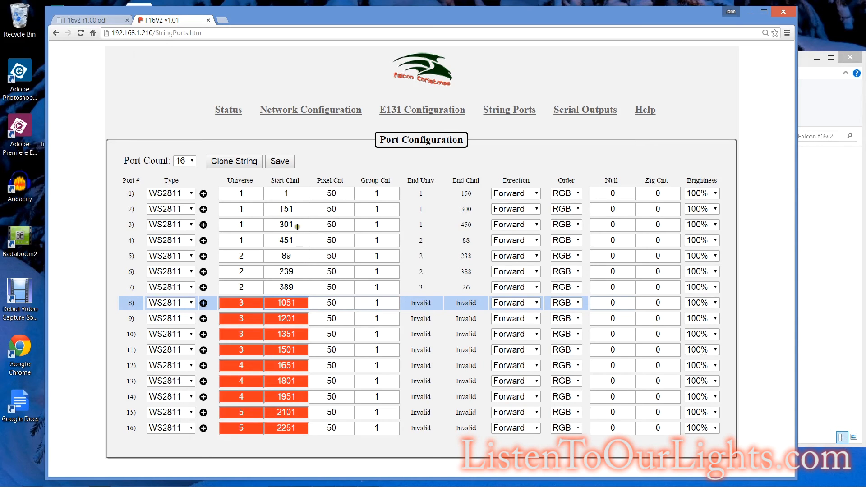
pyautogui.moveTo(262, 209)
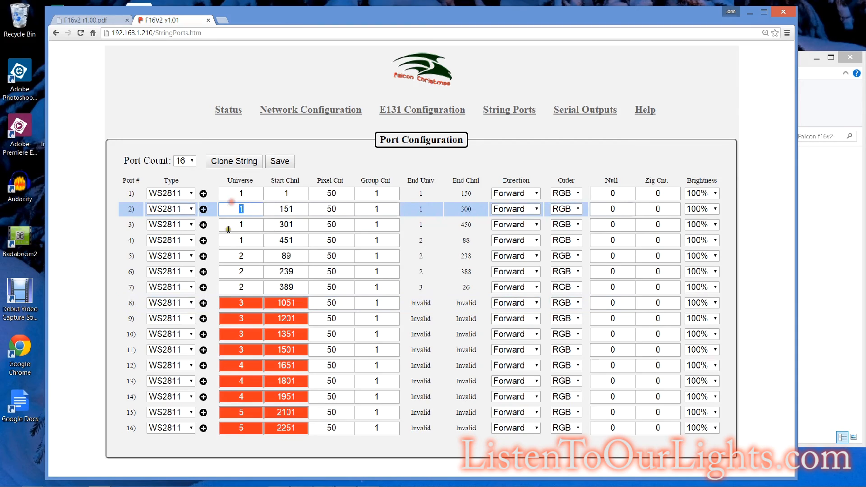
# Step: Put string ports 2–4 on universes 2, 3 and 4, each starting at channel 1
pyautogui.write('2')
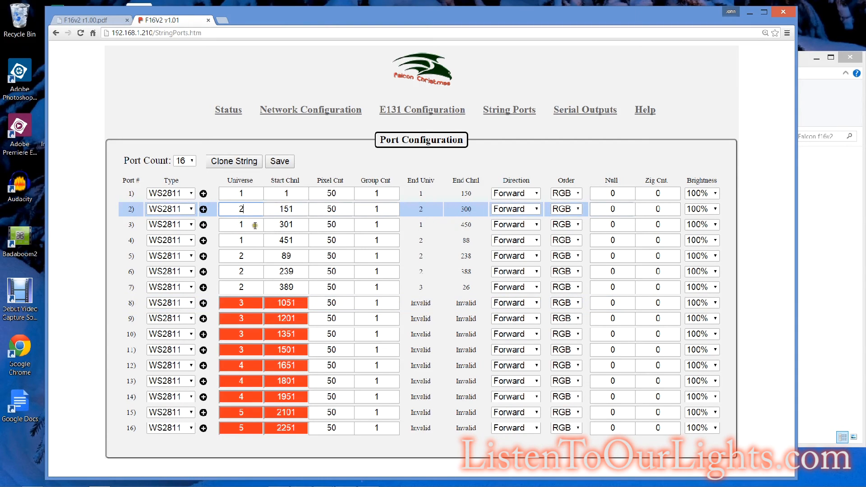
pyautogui.click(286, 209)
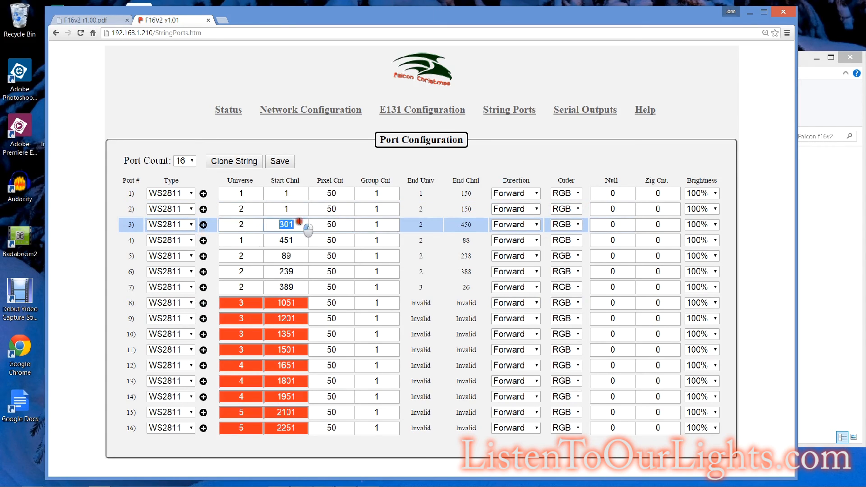
pyautogui.write('1')
pyautogui.click(241, 224)
pyautogui.write('3')
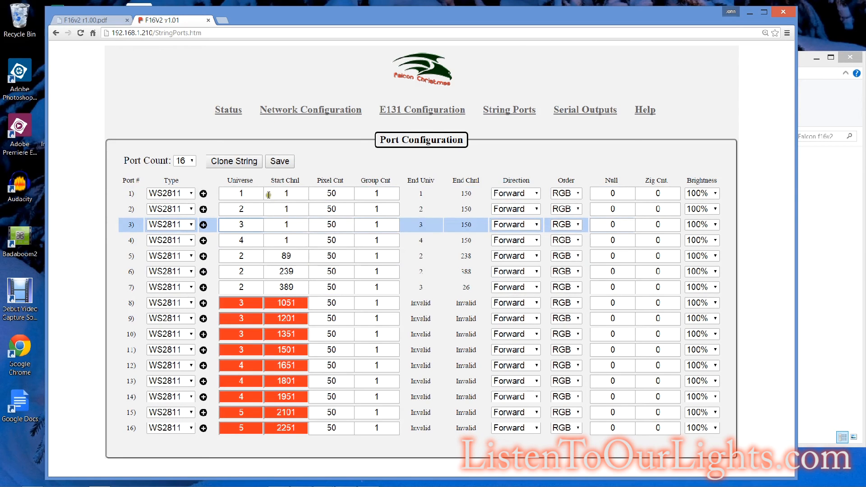
pyautogui.click(280, 161)
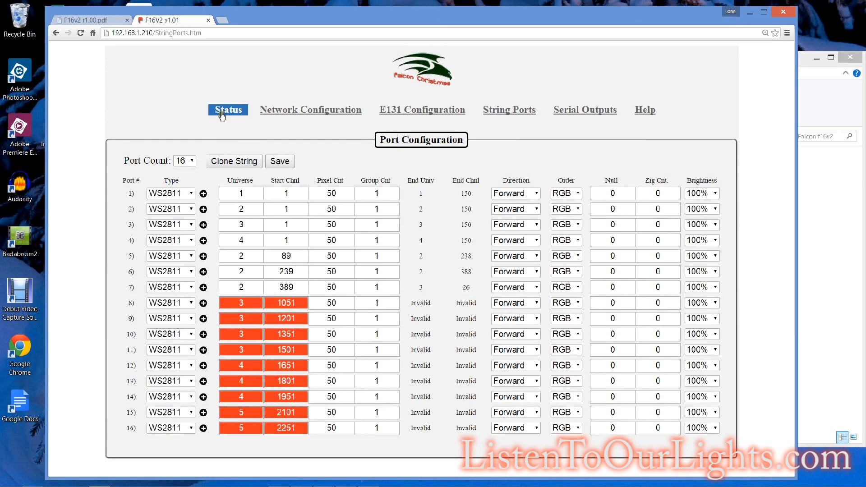
pyautogui.click(227, 110)
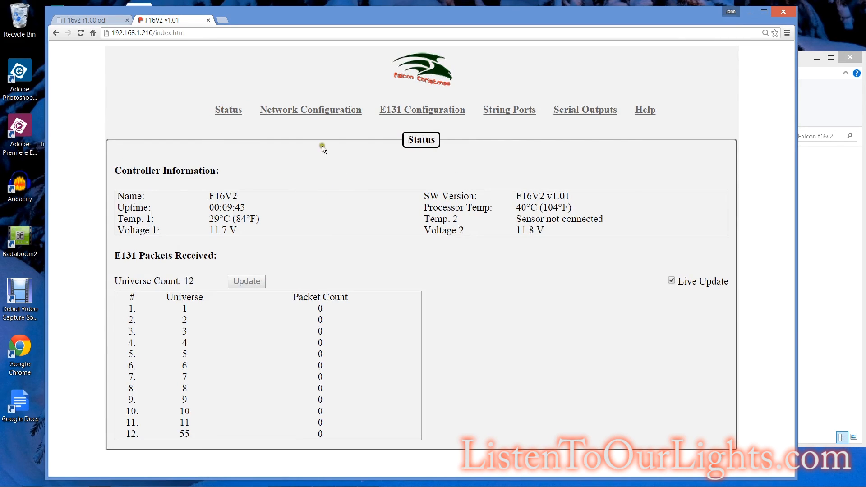
pyautogui.click(311, 110)
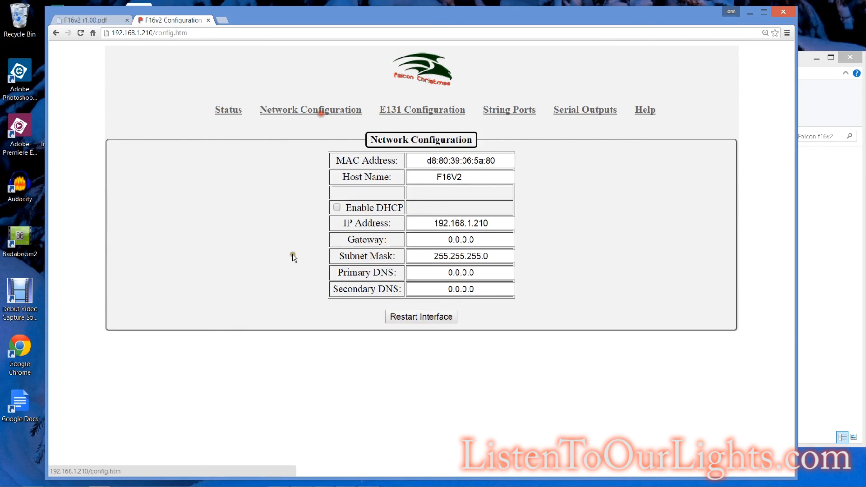
pyautogui.click(422, 109)
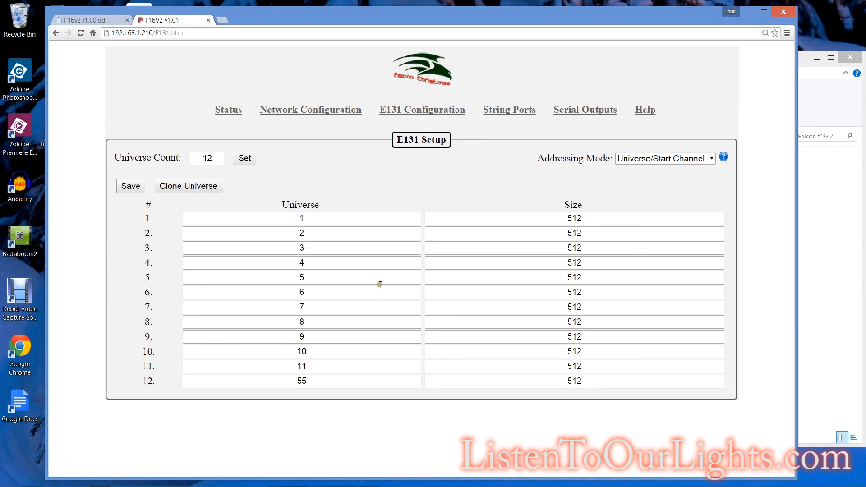
pyautogui.moveTo(440, 198)
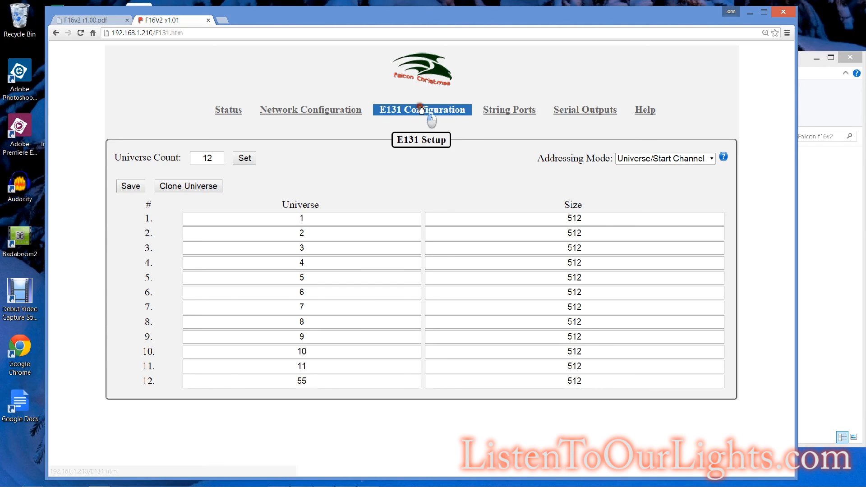
pyautogui.click(509, 109)
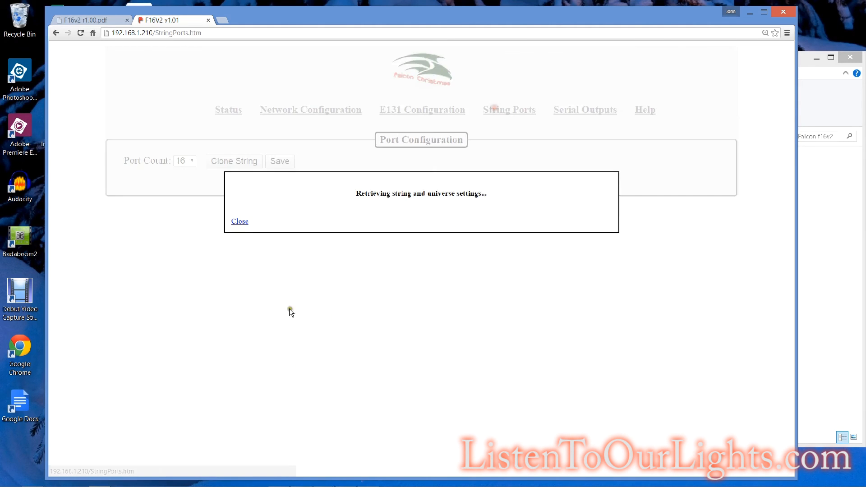
pyautogui.click(239, 221)
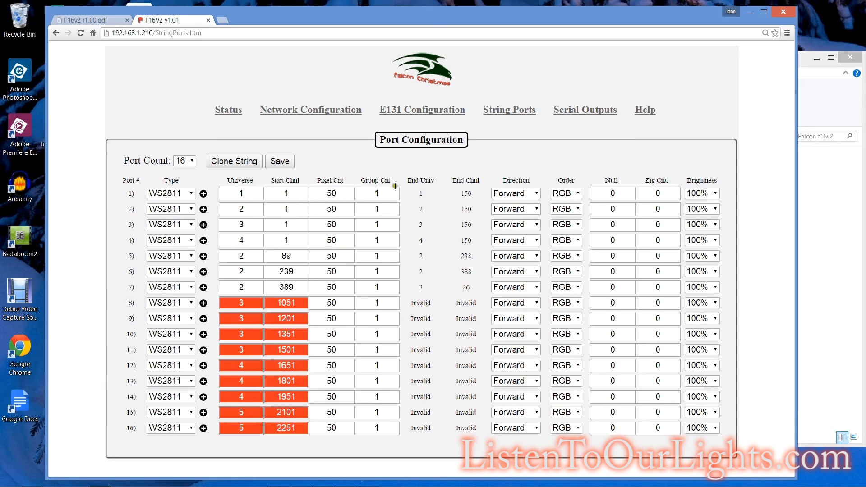
pyautogui.moveTo(407, 229)
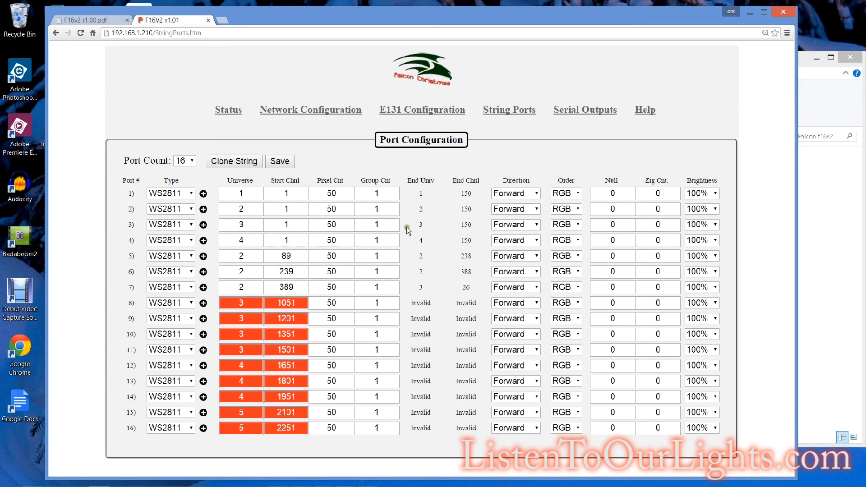
pyautogui.click(510, 110)
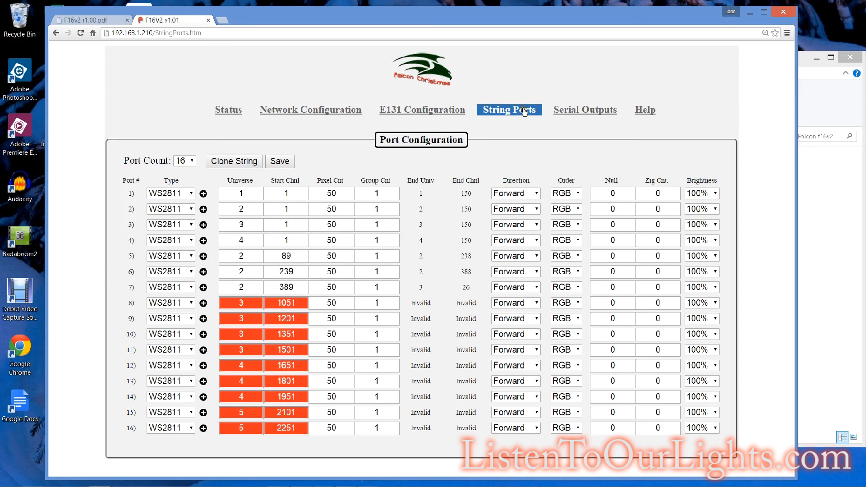
# Step: Save serial outputs 1–4 on universes 50, 51, 52 and 53, then show Network Configuration
pyautogui.click(585, 110)
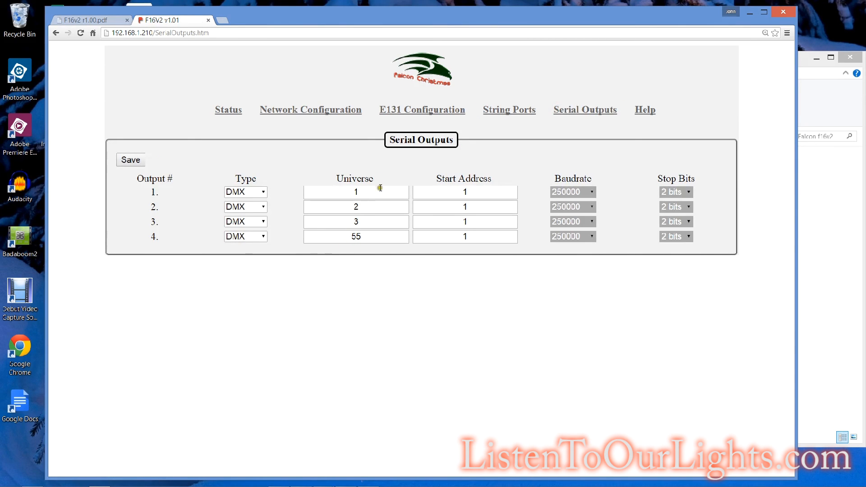
pyautogui.moveTo(368, 188)
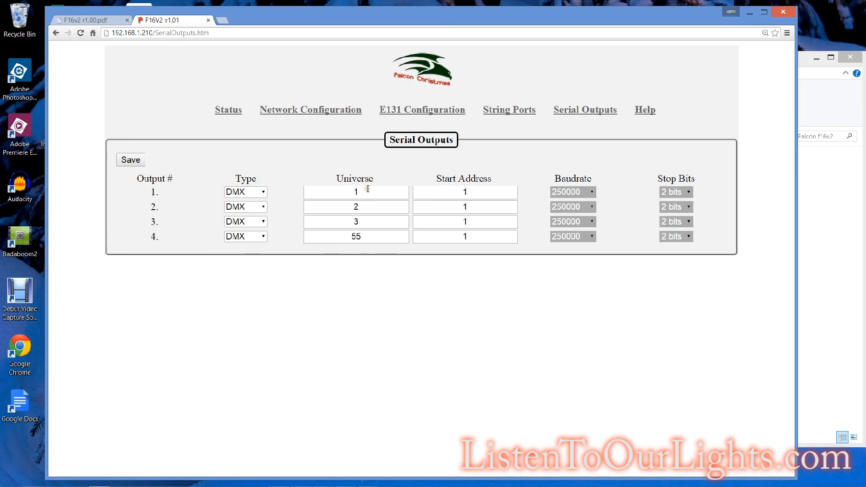
pyautogui.click(356, 191)
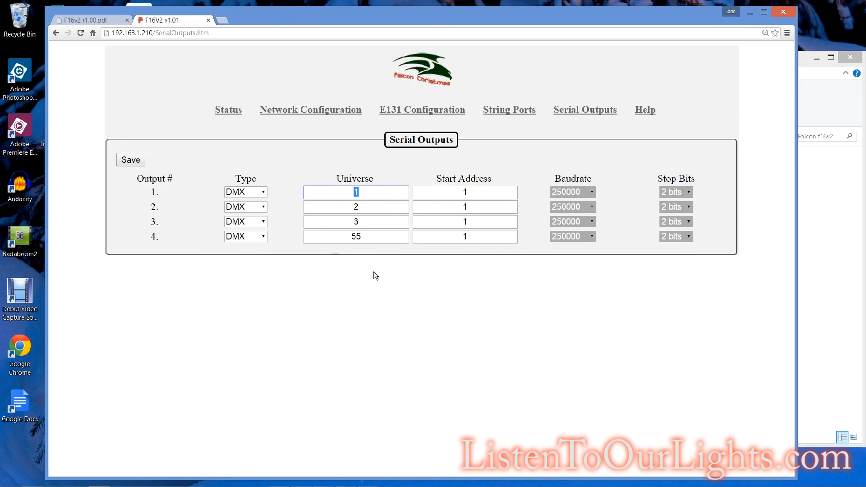
pyautogui.write('50')
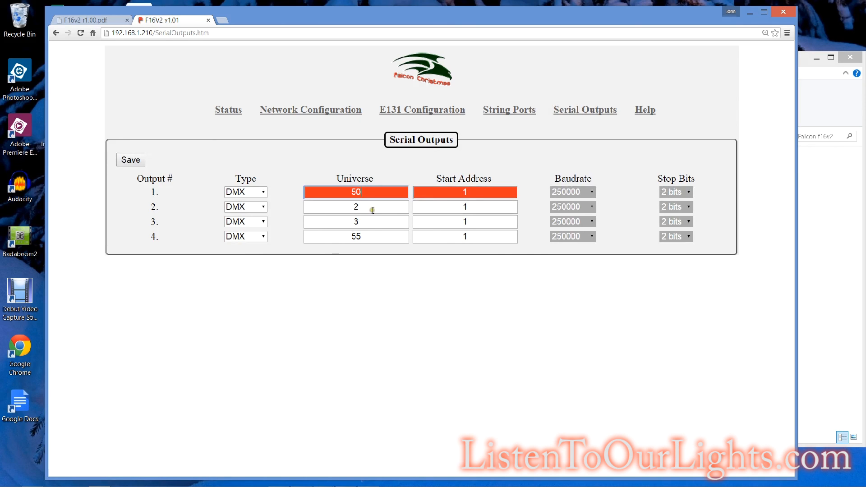
pyautogui.write('51')
pyautogui.click(357, 222)
pyautogui.write('52')
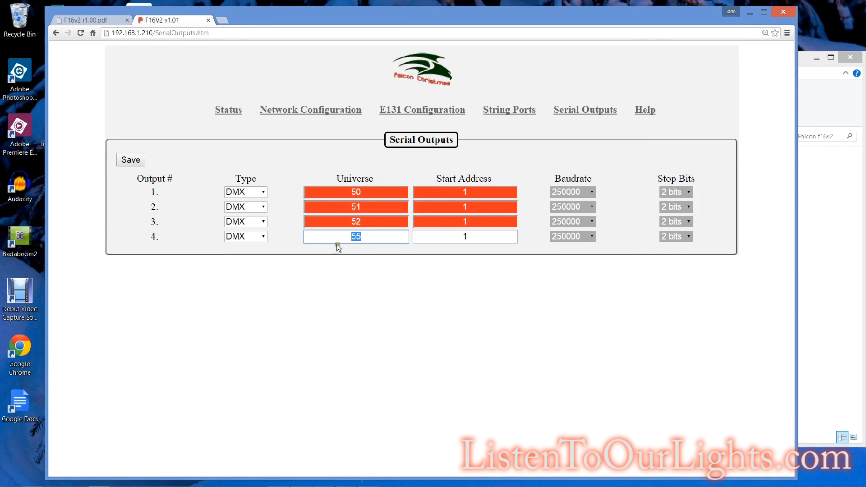
pyautogui.click(130, 160)
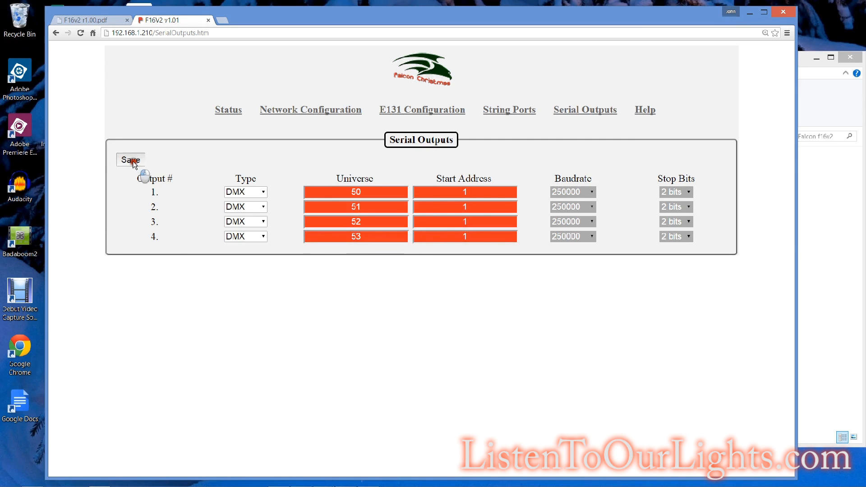
pyautogui.click(130, 160)
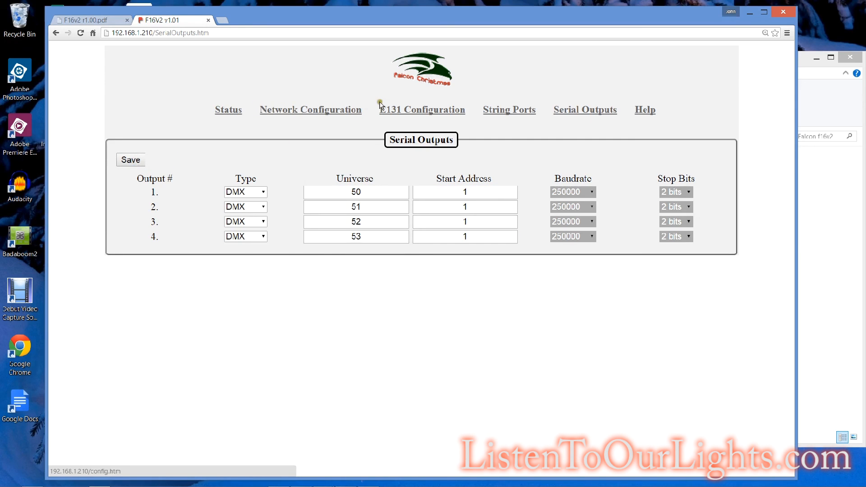
pyautogui.click(310, 109)
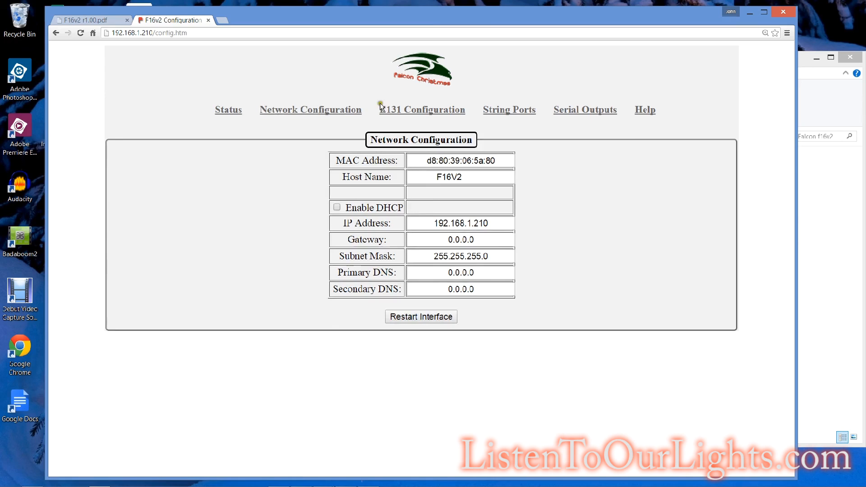
# Step: Check E1.31 universes 50–53 and the serial outputs, ending on the controller Status page
pyautogui.click(422, 110)
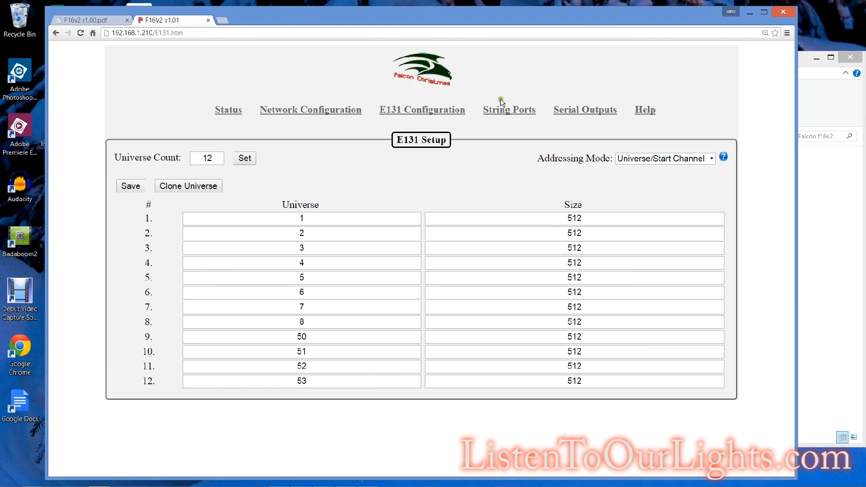
pyautogui.click(585, 110)
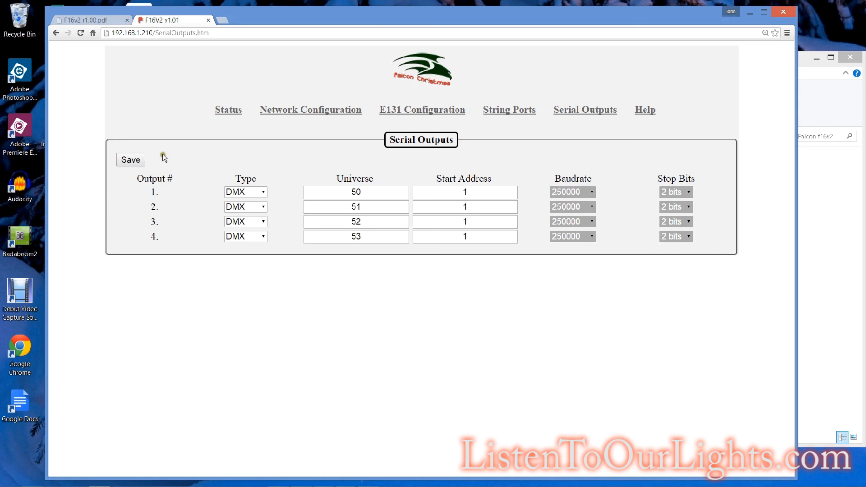
pyautogui.click(228, 110)
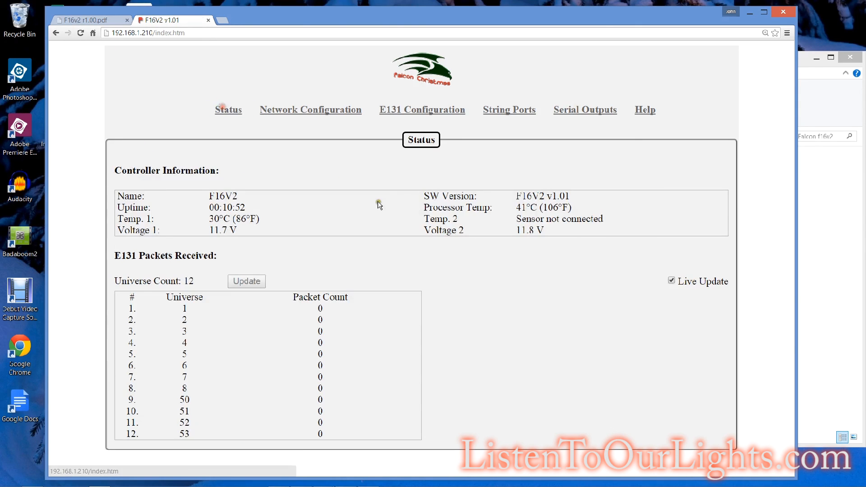
pyautogui.moveTo(465, 282)
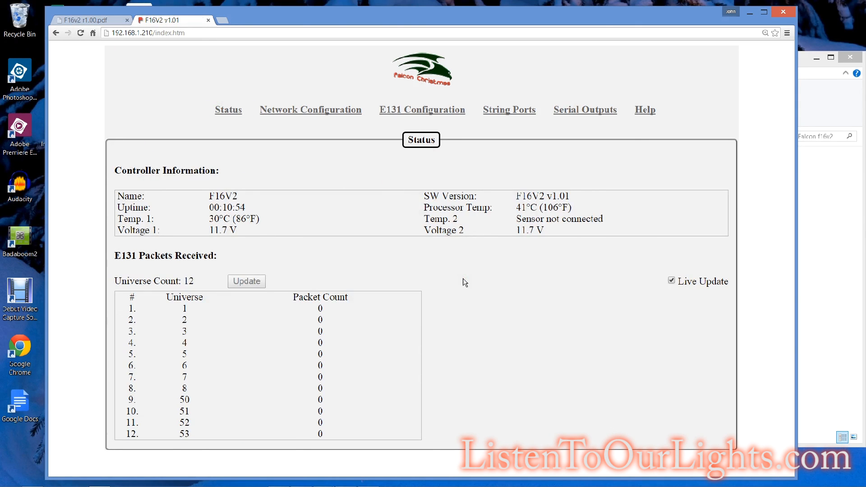
pyautogui.moveTo(623, 291)
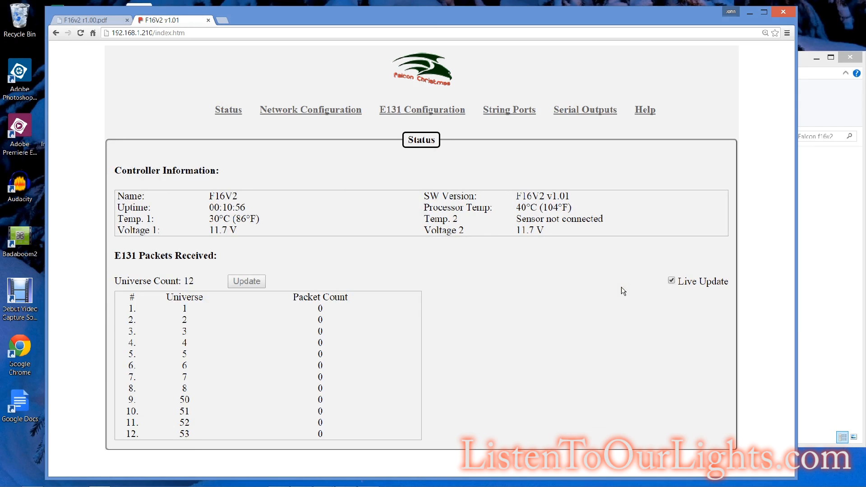
pyautogui.moveTo(623, 384)
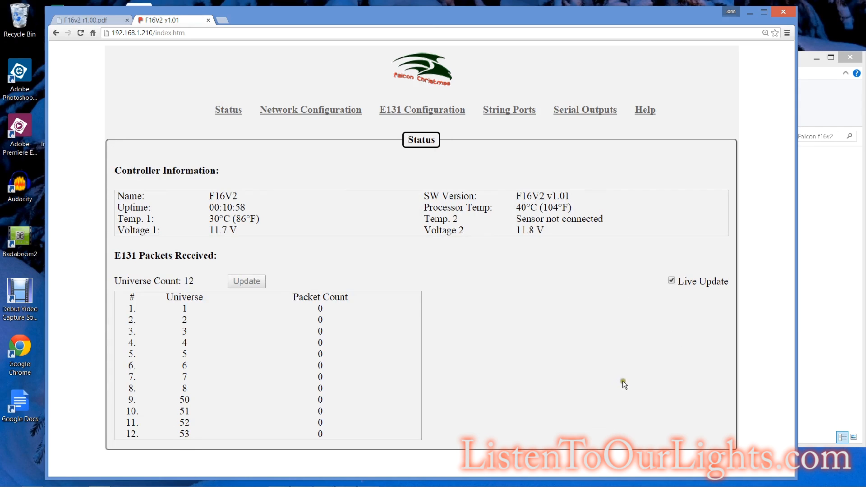
pyautogui.moveTo(510, 320)
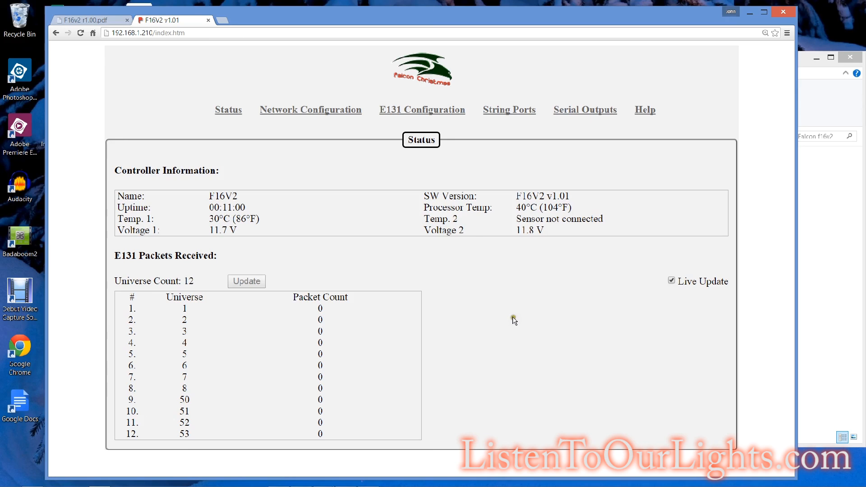
pyautogui.moveTo(509, 189)
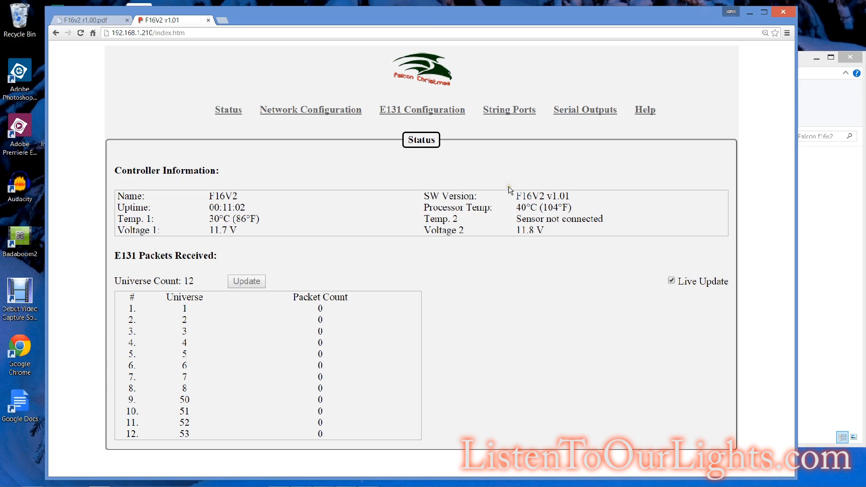